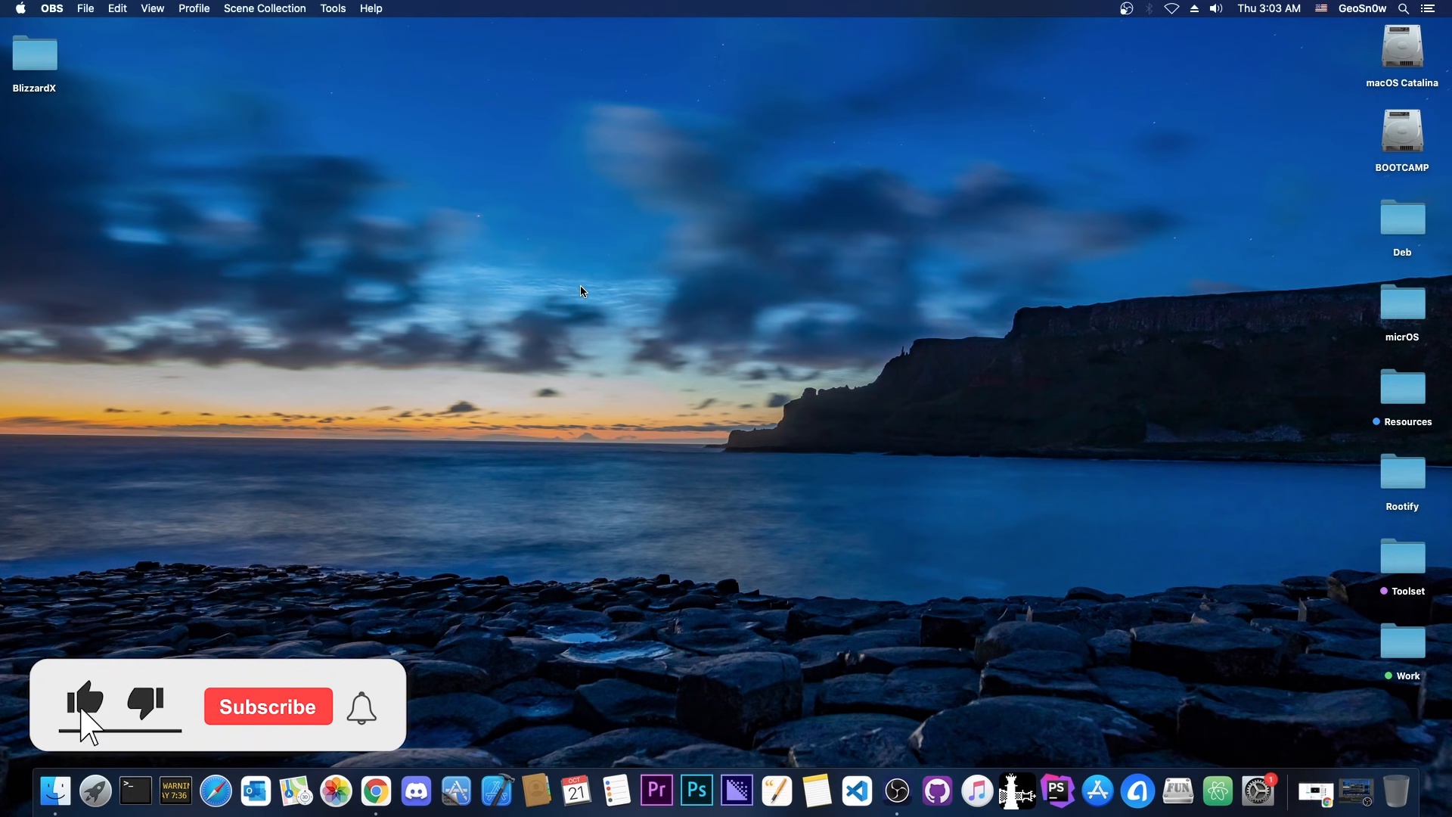
Bring up Ivacy VPN's streaming channel list and look through the channels.
{"action": "left_click", "coordinate": [268, 706]}
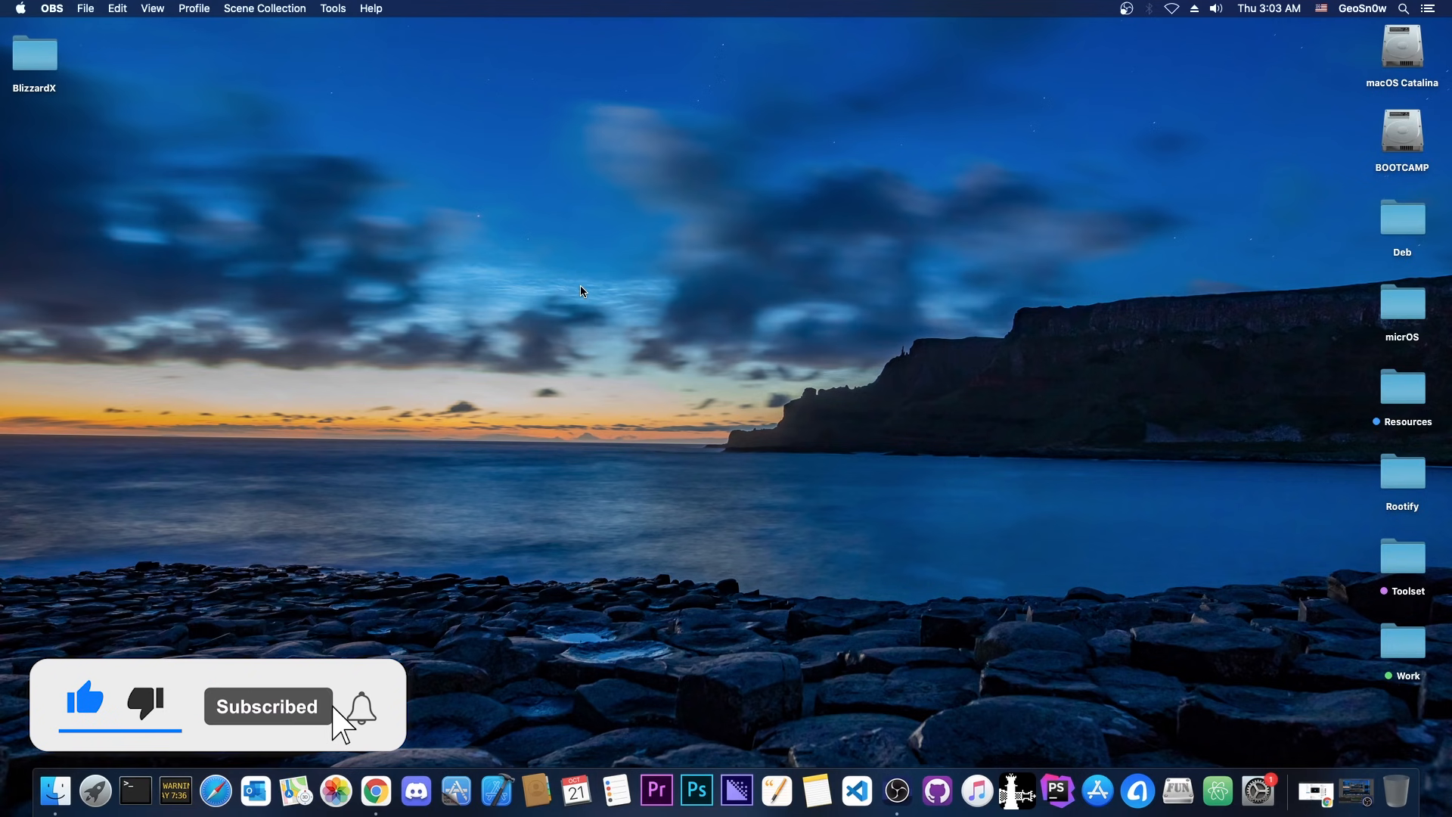
{"action": "left_click", "coordinate": [360, 706]}
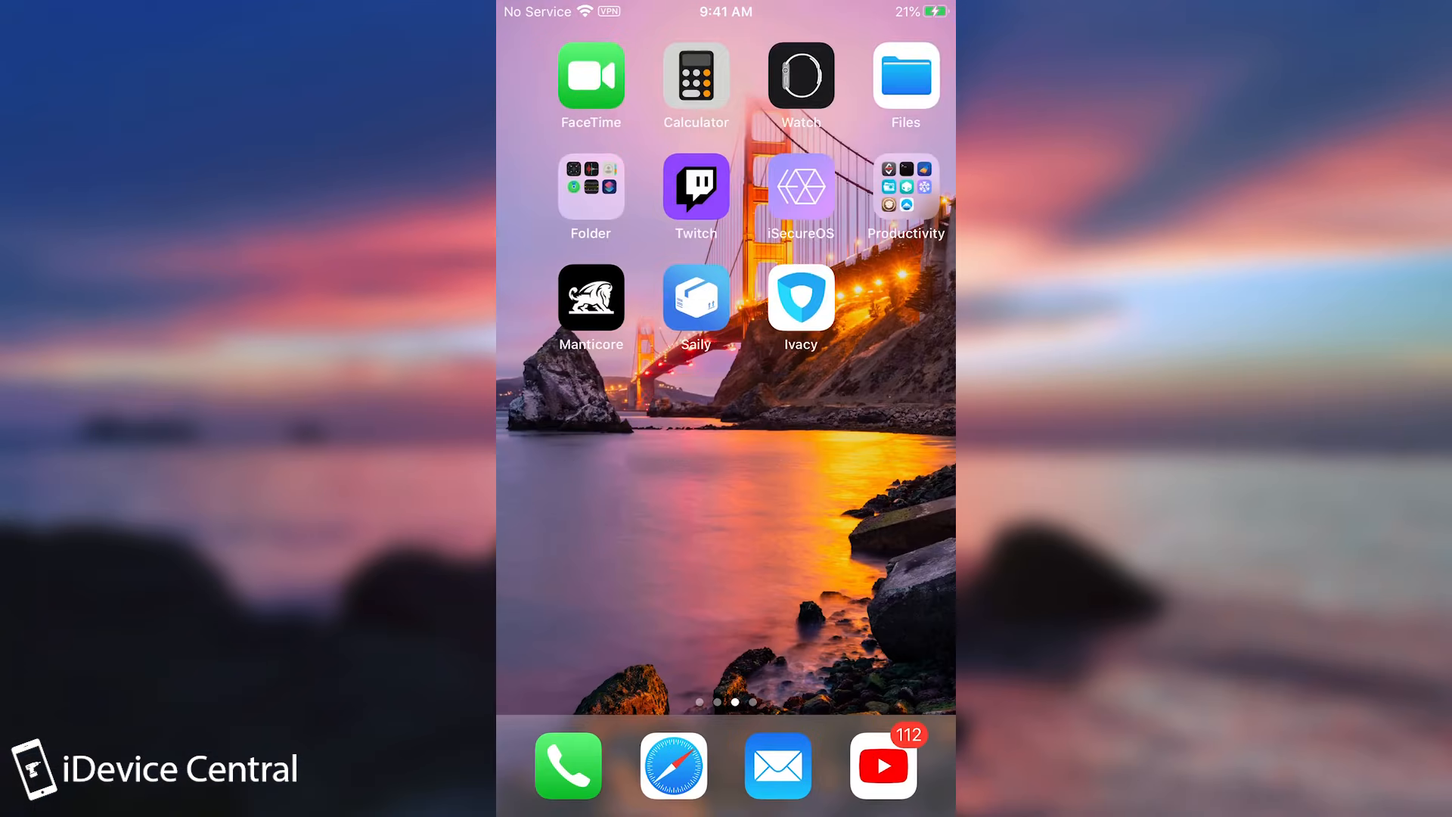
{"action": "left_click", "coordinate": [798, 298]}
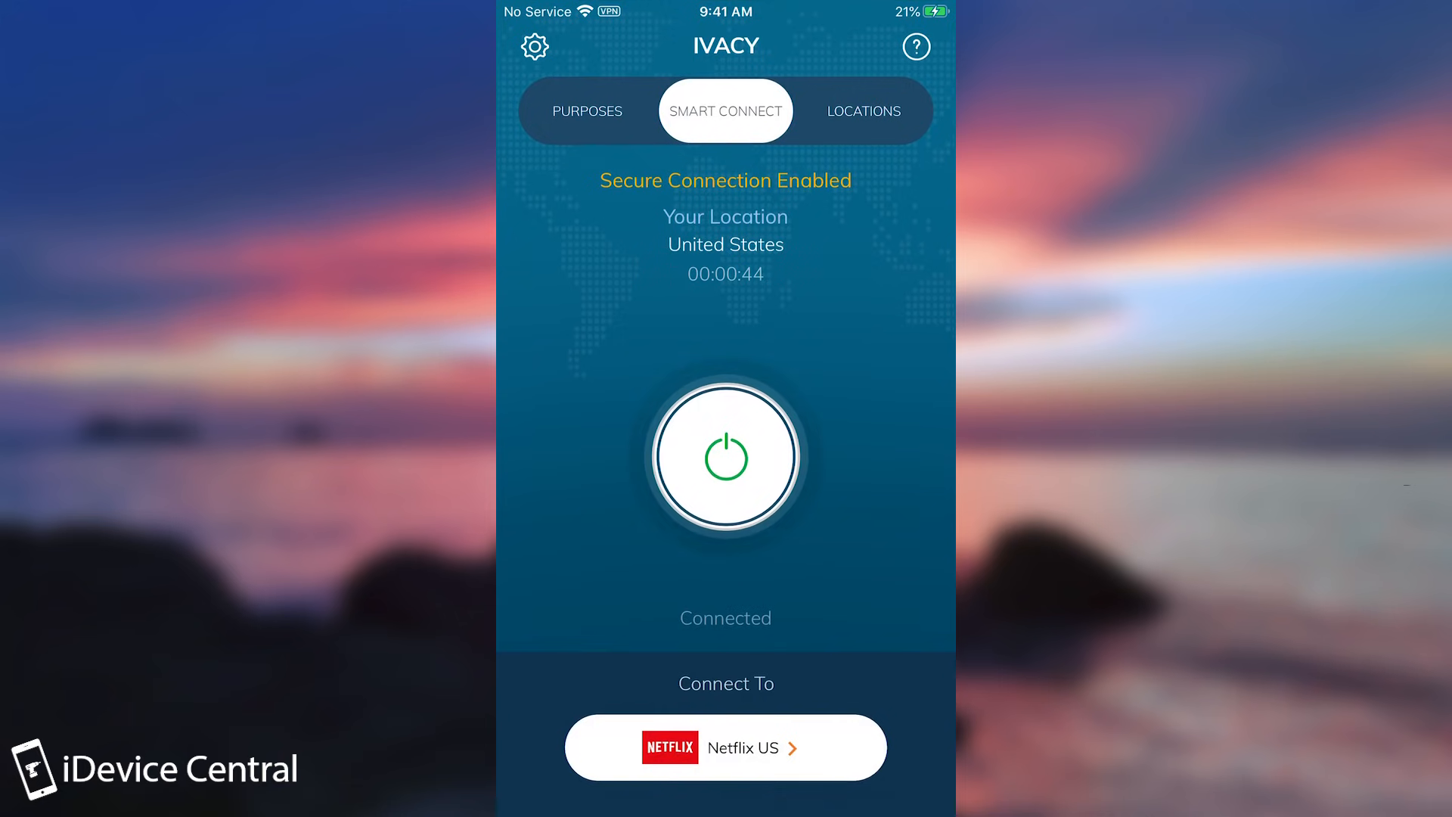
{"action": "left_click", "coordinate": [863, 110]}
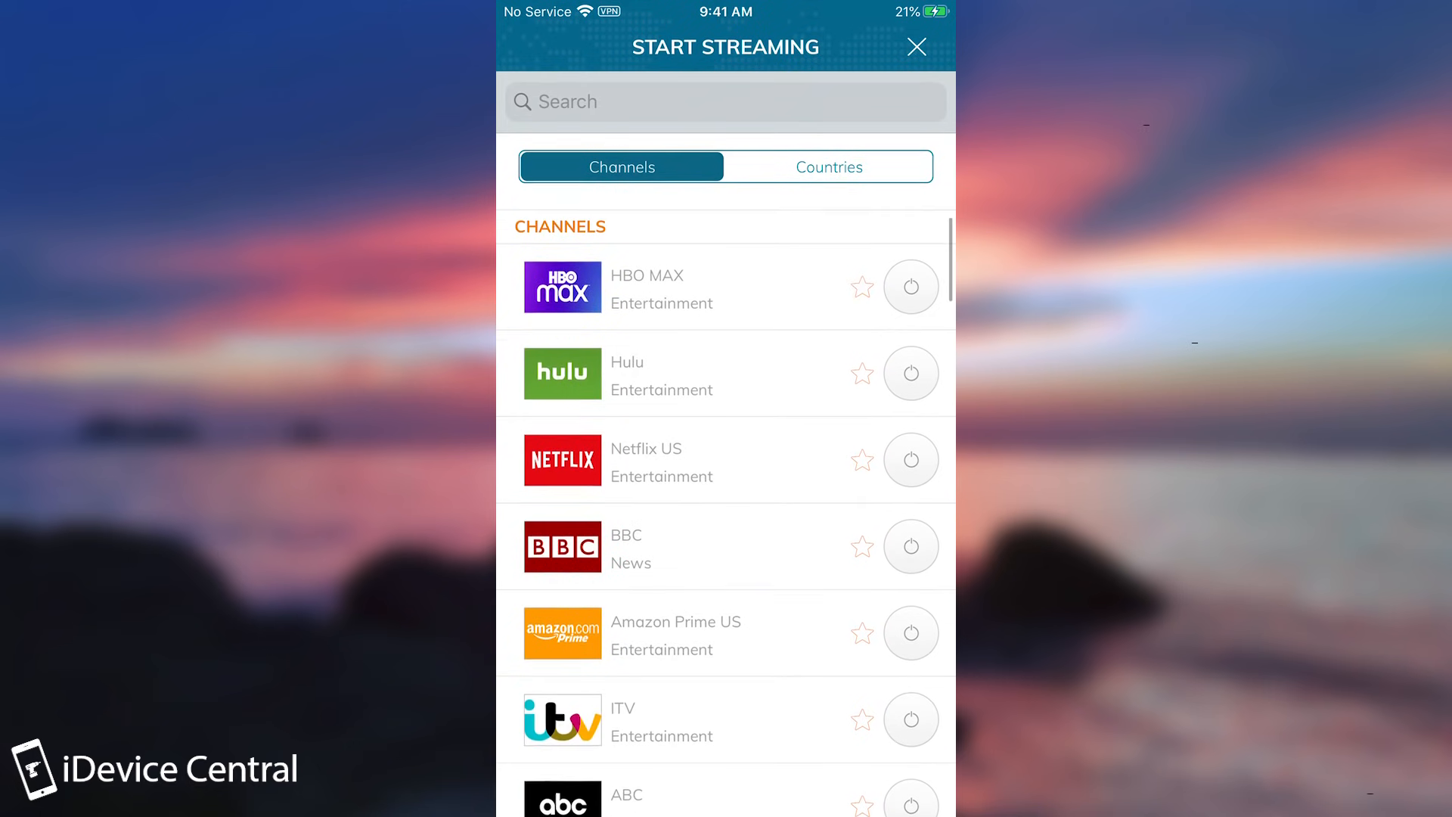
{"action": "scroll", "scroll_direction": "down", "scroll_amount": 3}
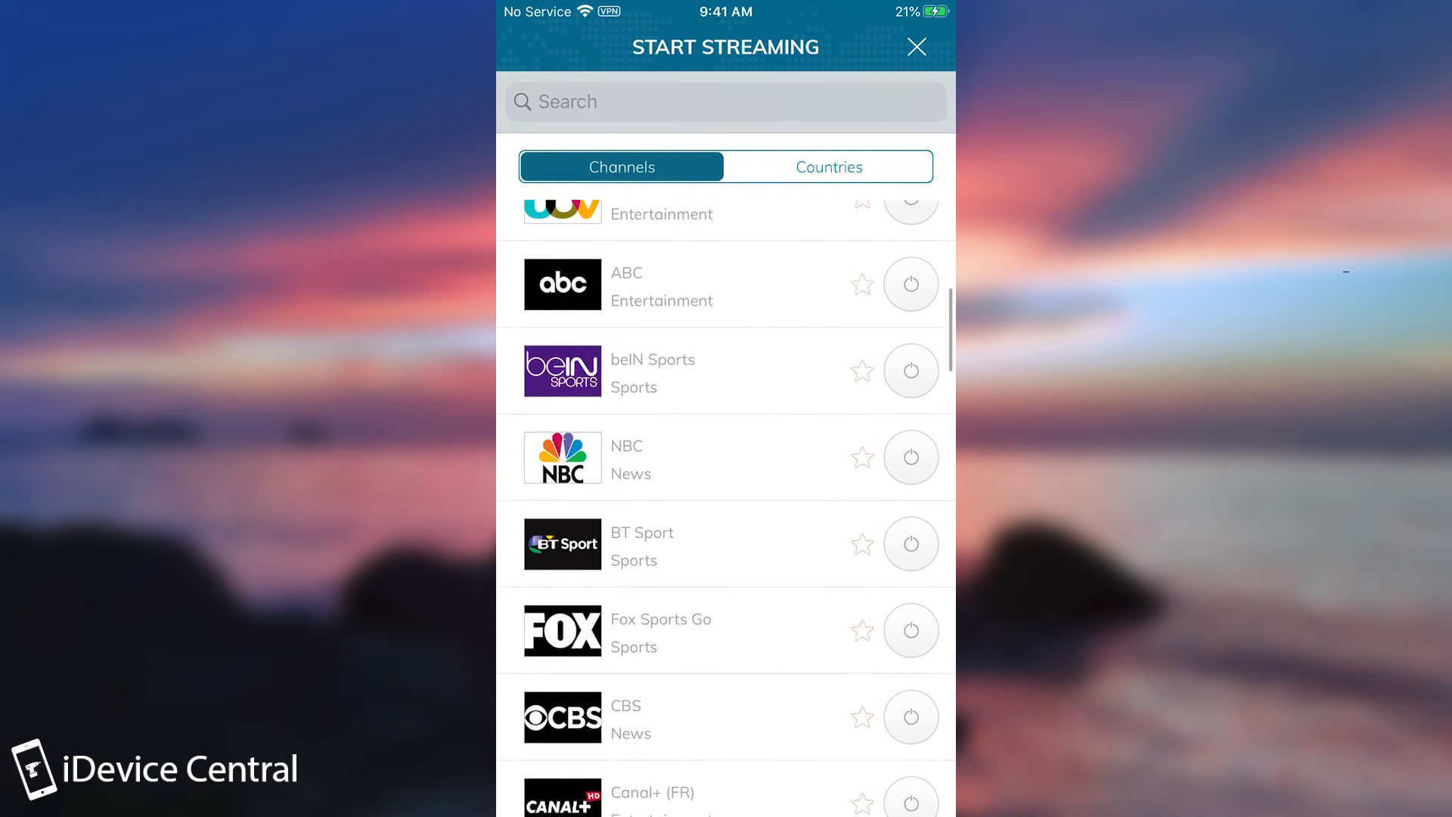
Leave the app and view Ivacy VPN's App Store listing page.
{"action": "left_click", "coordinate": [917, 47]}
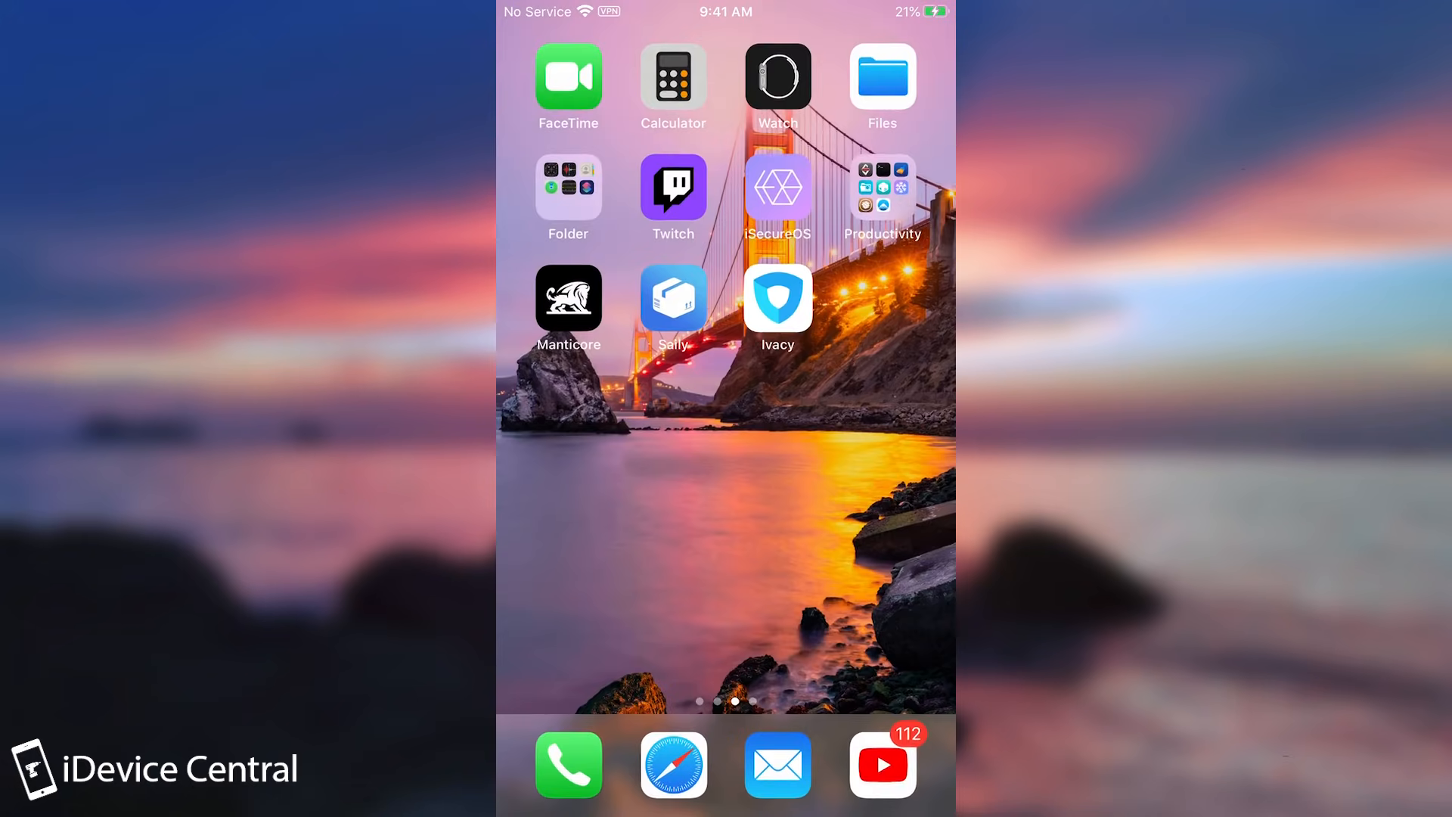
{"action": "left_click", "coordinate": [777, 298]}
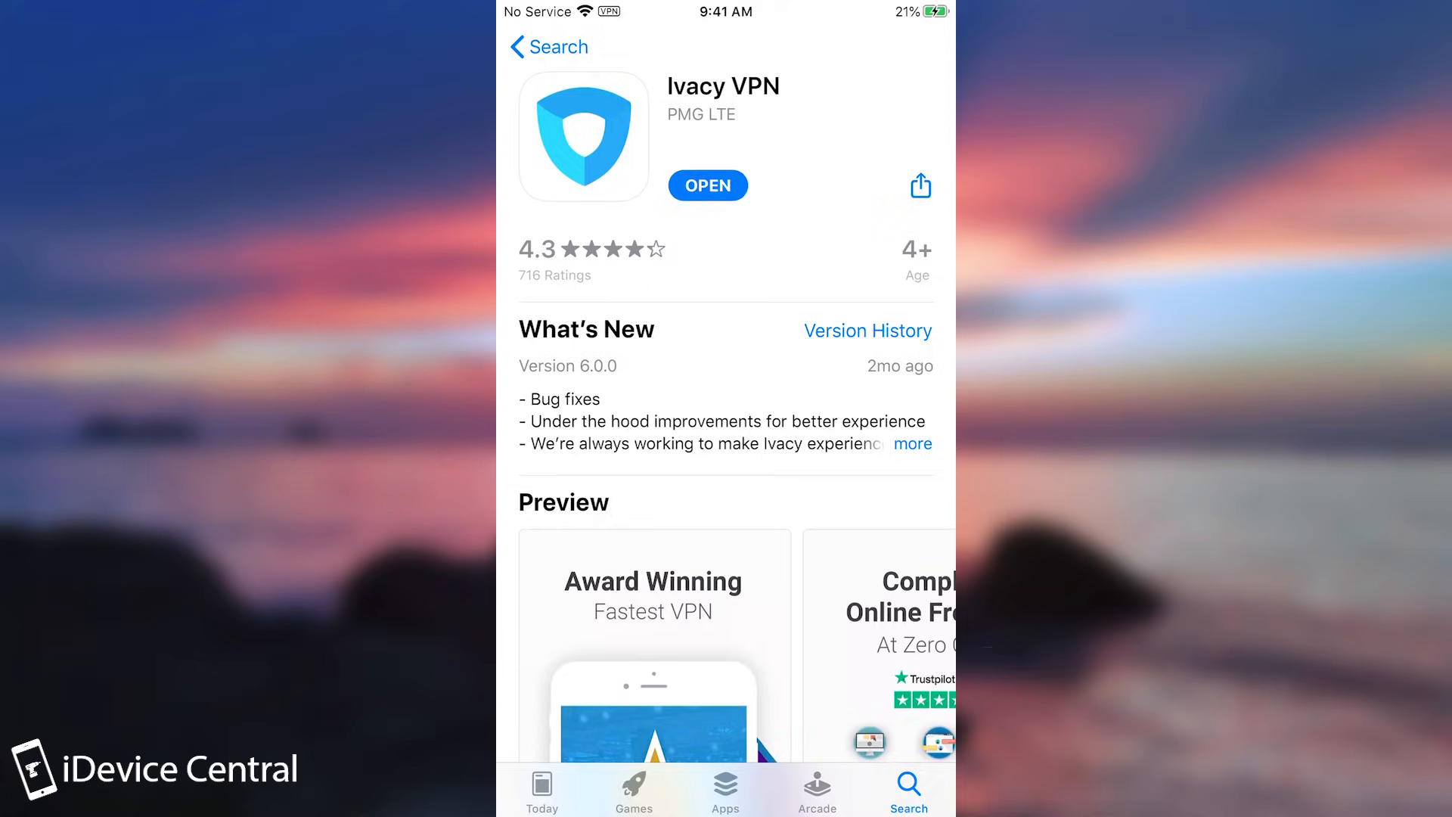
{"action": "scroll", "scroll_direction": "down", "scroll_amount": 3}
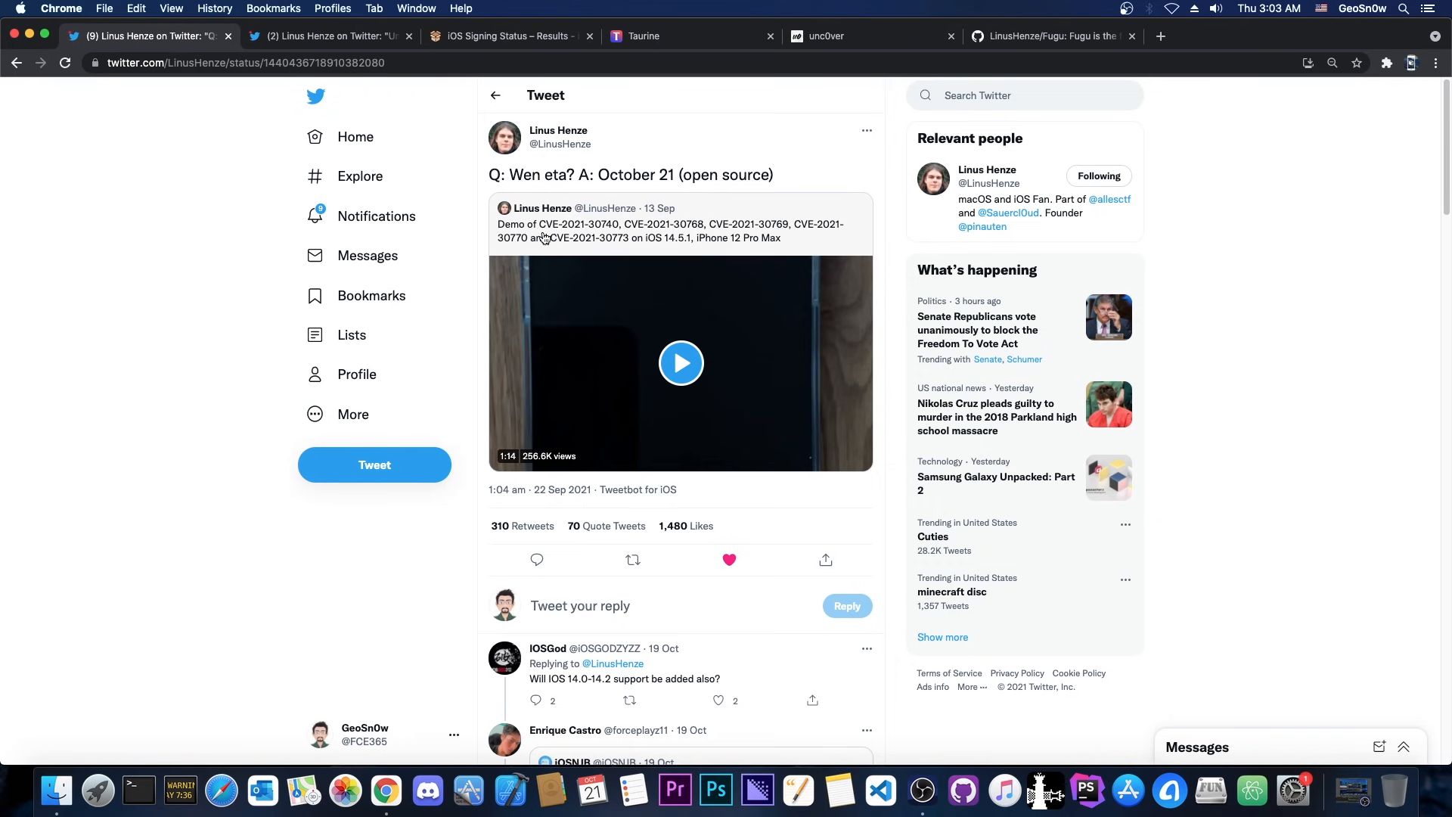
{"action": "mouse_move", "coordinate": [830, 438]}
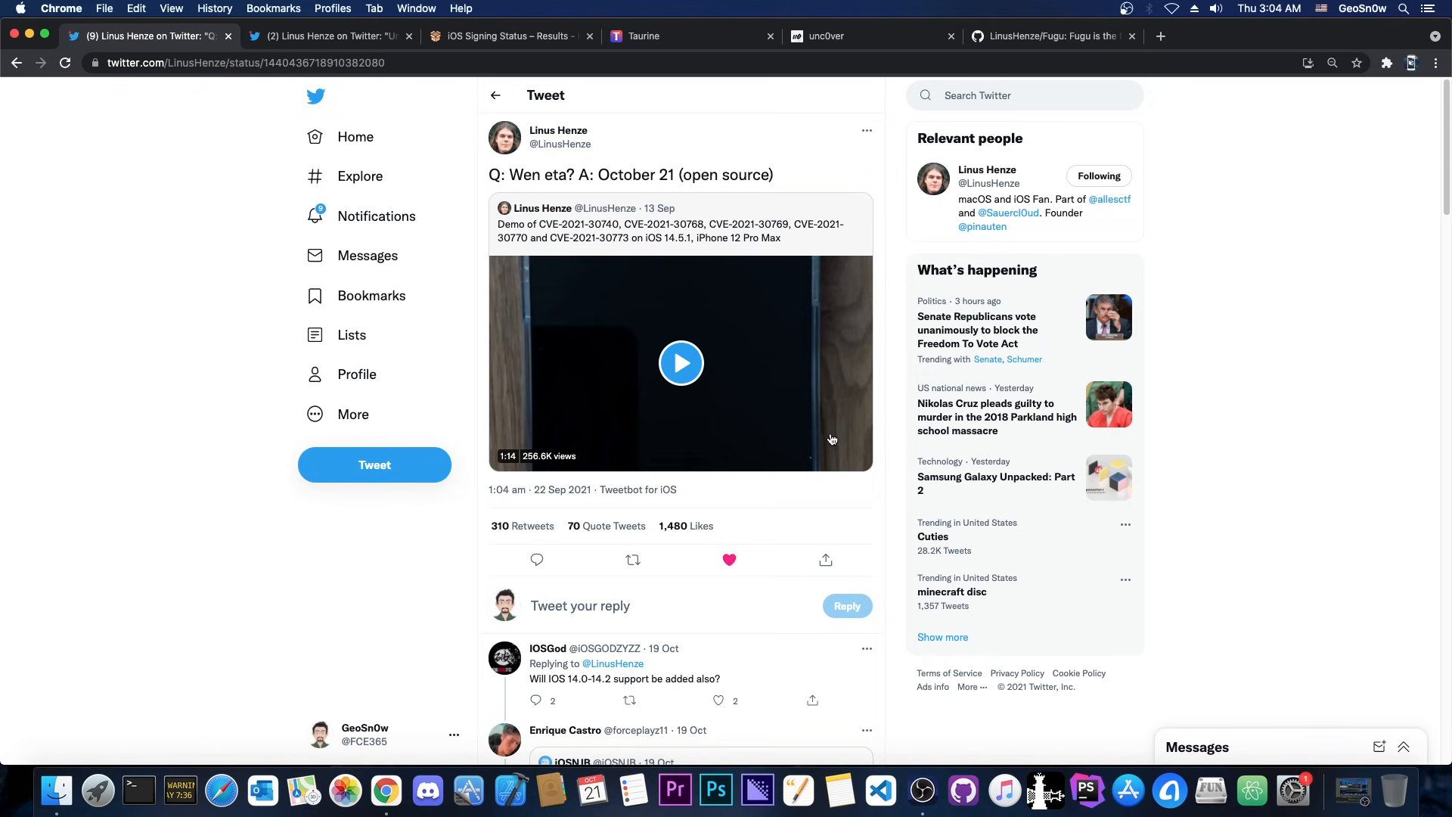
Play Linus Henze's exploit demo video, skip ahead, then switch to the Fugu GitHub repository.
{"action": "left_click", "coordinate": [680, 361]}
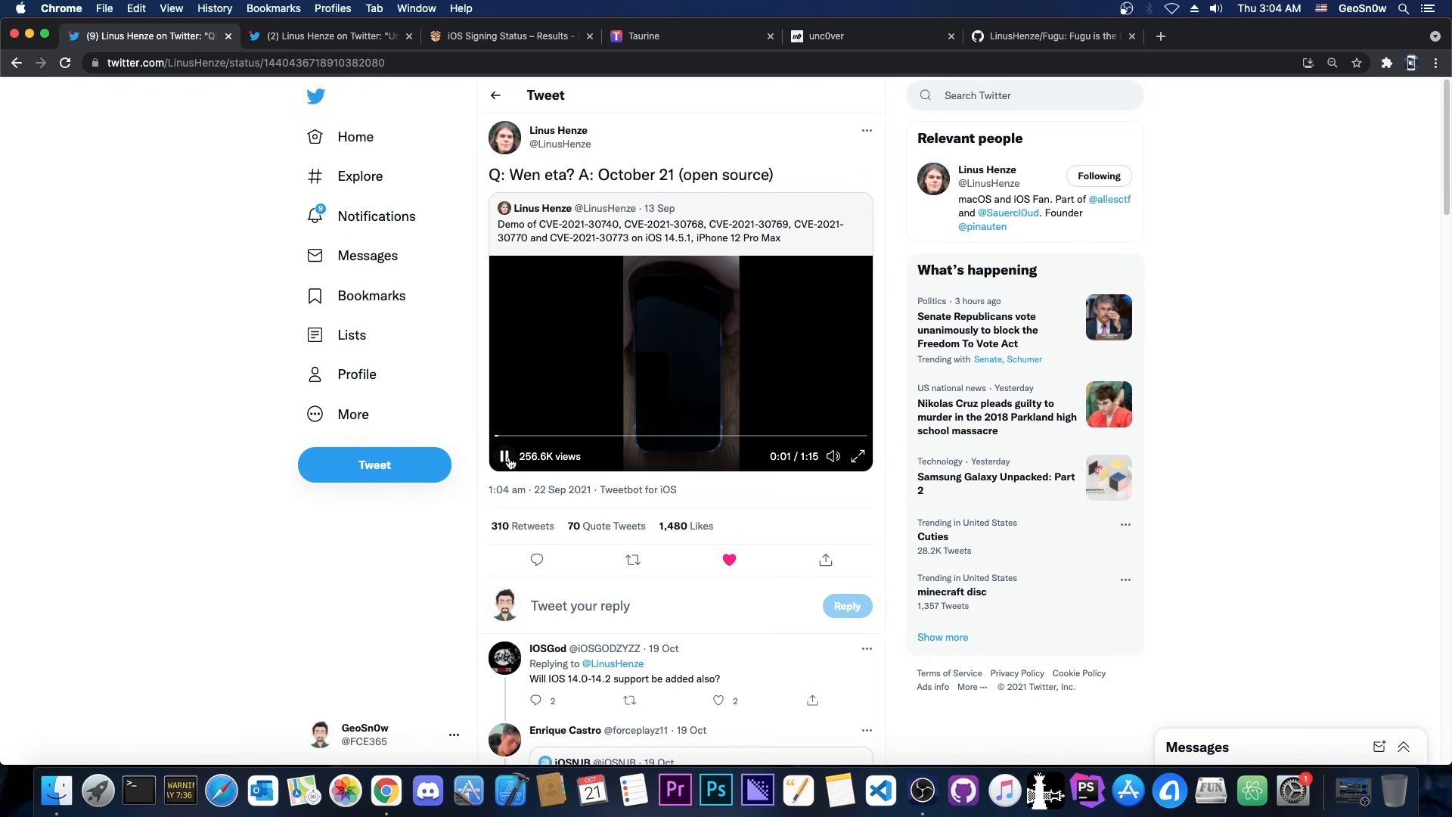
{"action": "left_click", "coordinate": [595, 435]}
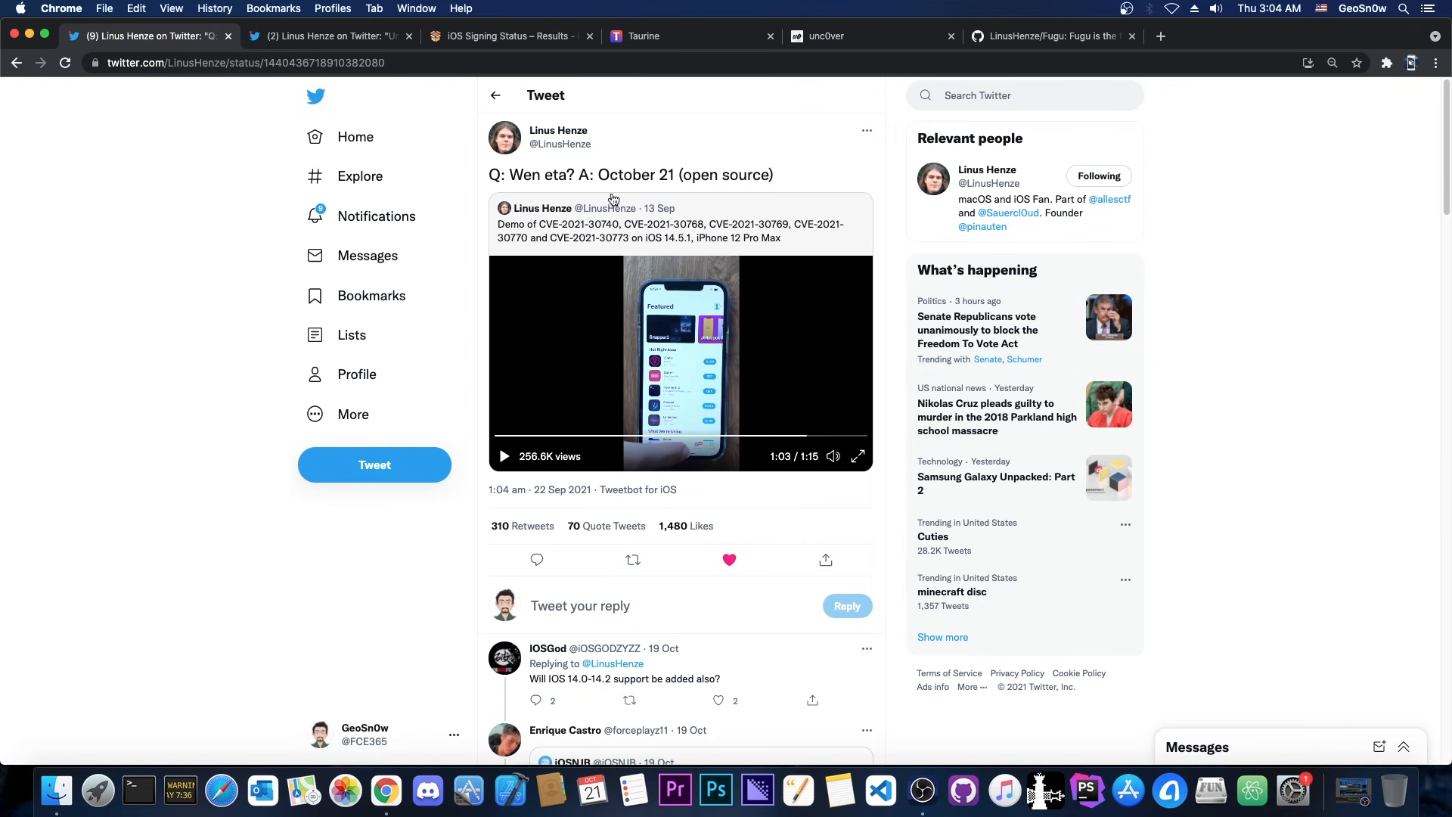
{"action": "mouse_move", "coordinate": [600, 192]}
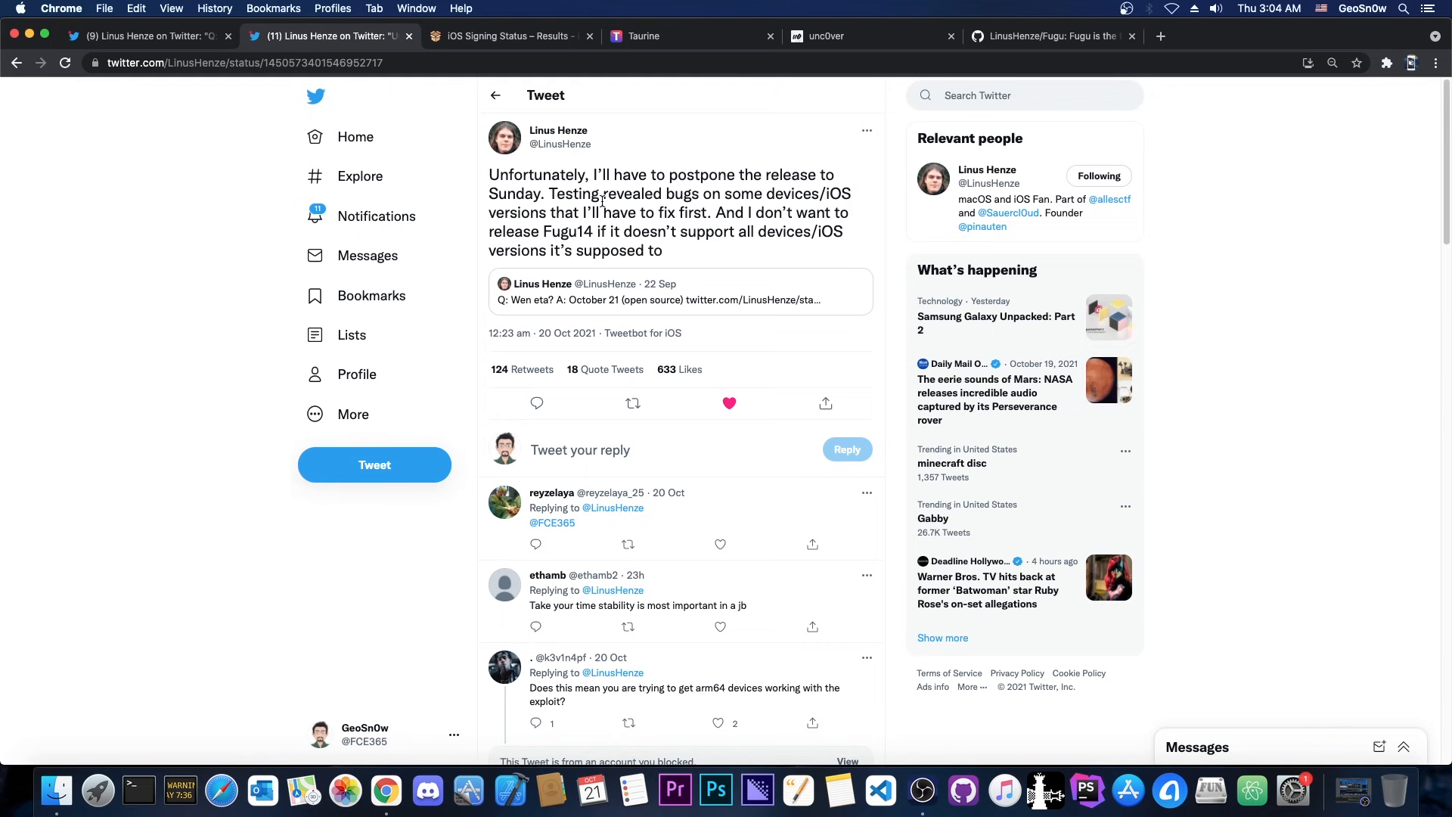
{"action": "left_click", "coordinate": [1051, 34]}
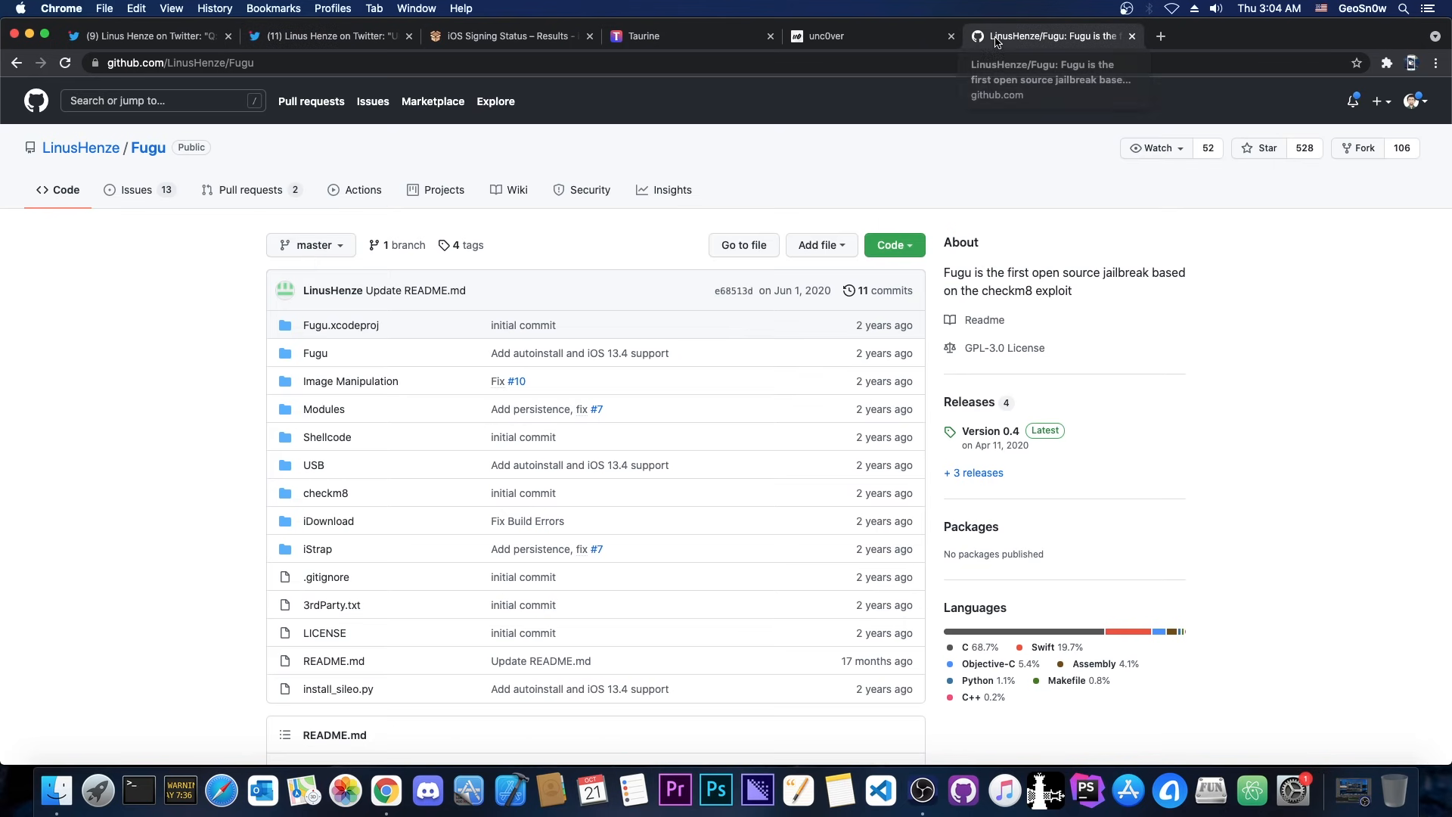
{"action": "mouse_move", "coordinate": [151, 177]}
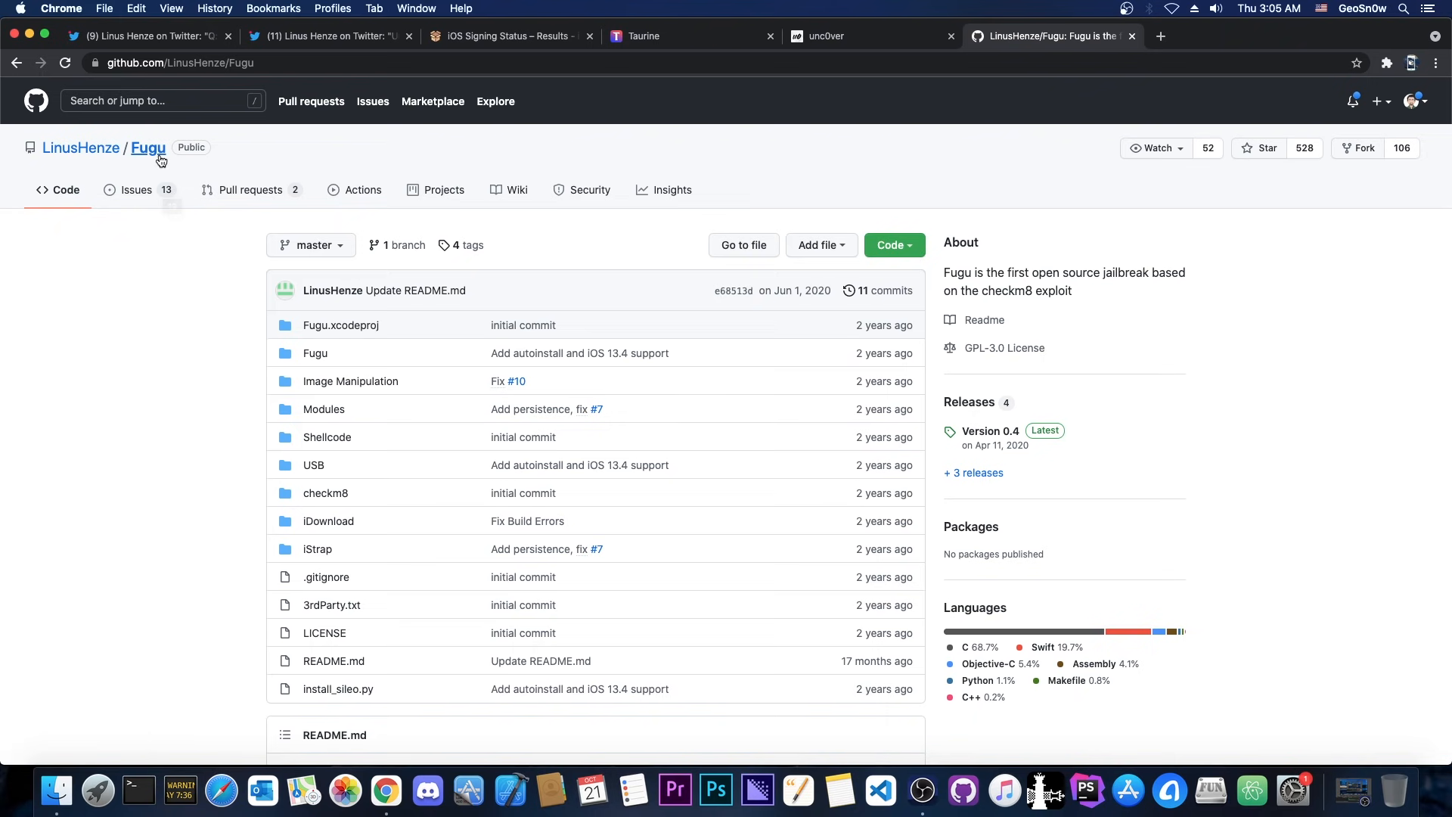
Look over the Fugu repository's file list and README, then return to the postponement tweet.
{"action": "scroll", "scroll_direction": "down", "scroll_amount": 3}
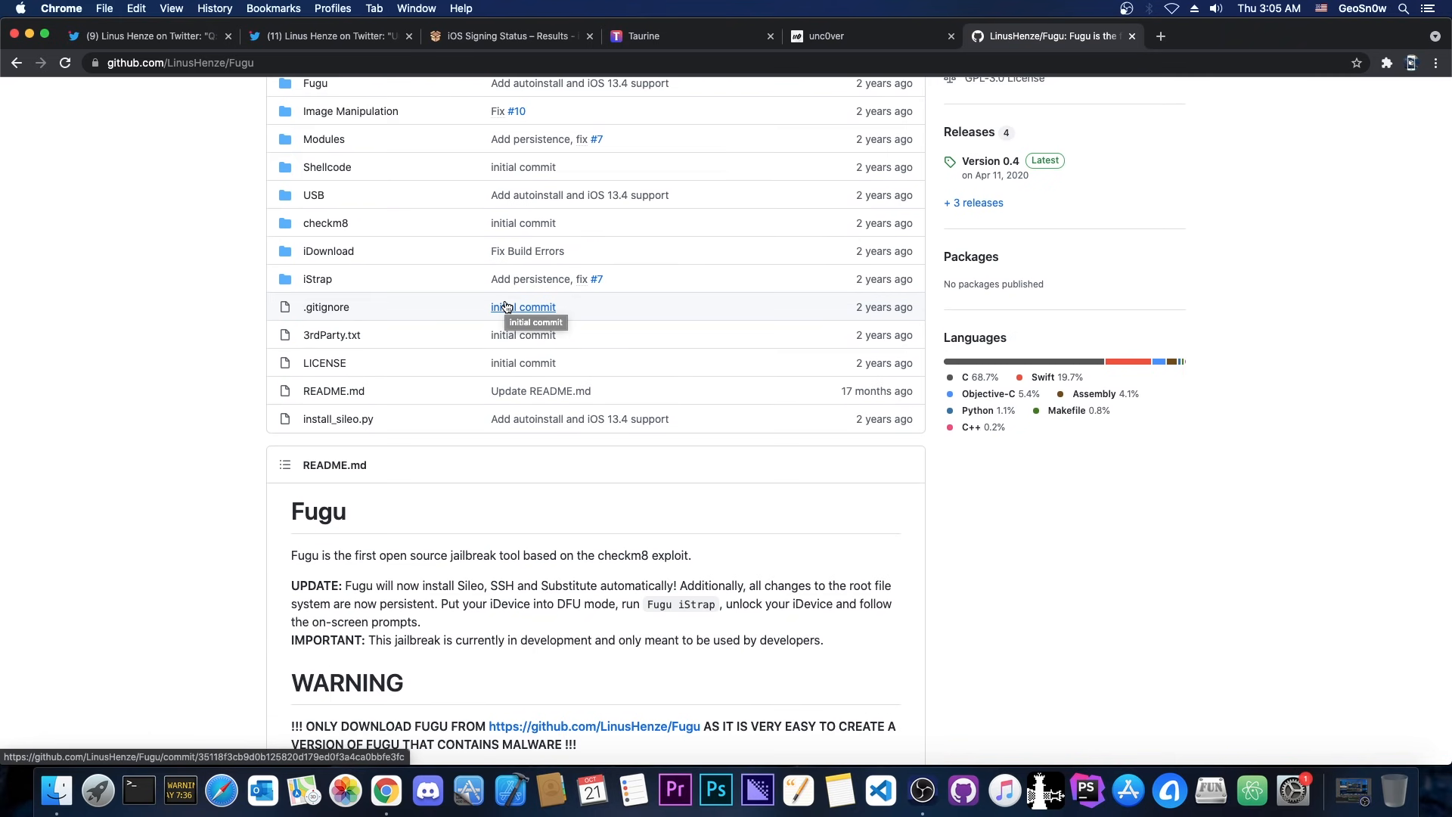
{"action": "mouse_move", "coordinate": [636, 514]}
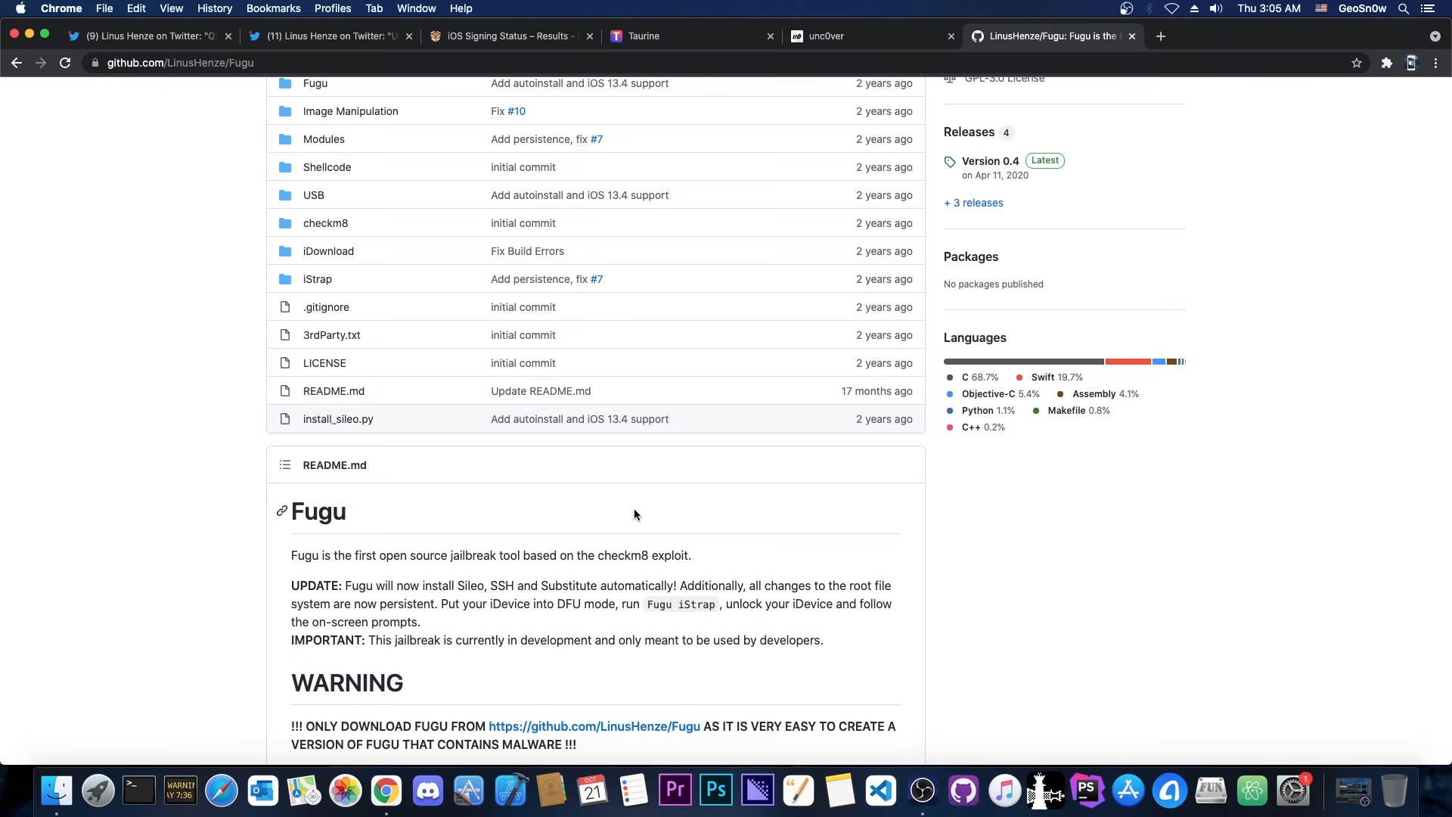
{"action": "scroll", "scroll_direction": "up", "scroll_amount": 3}
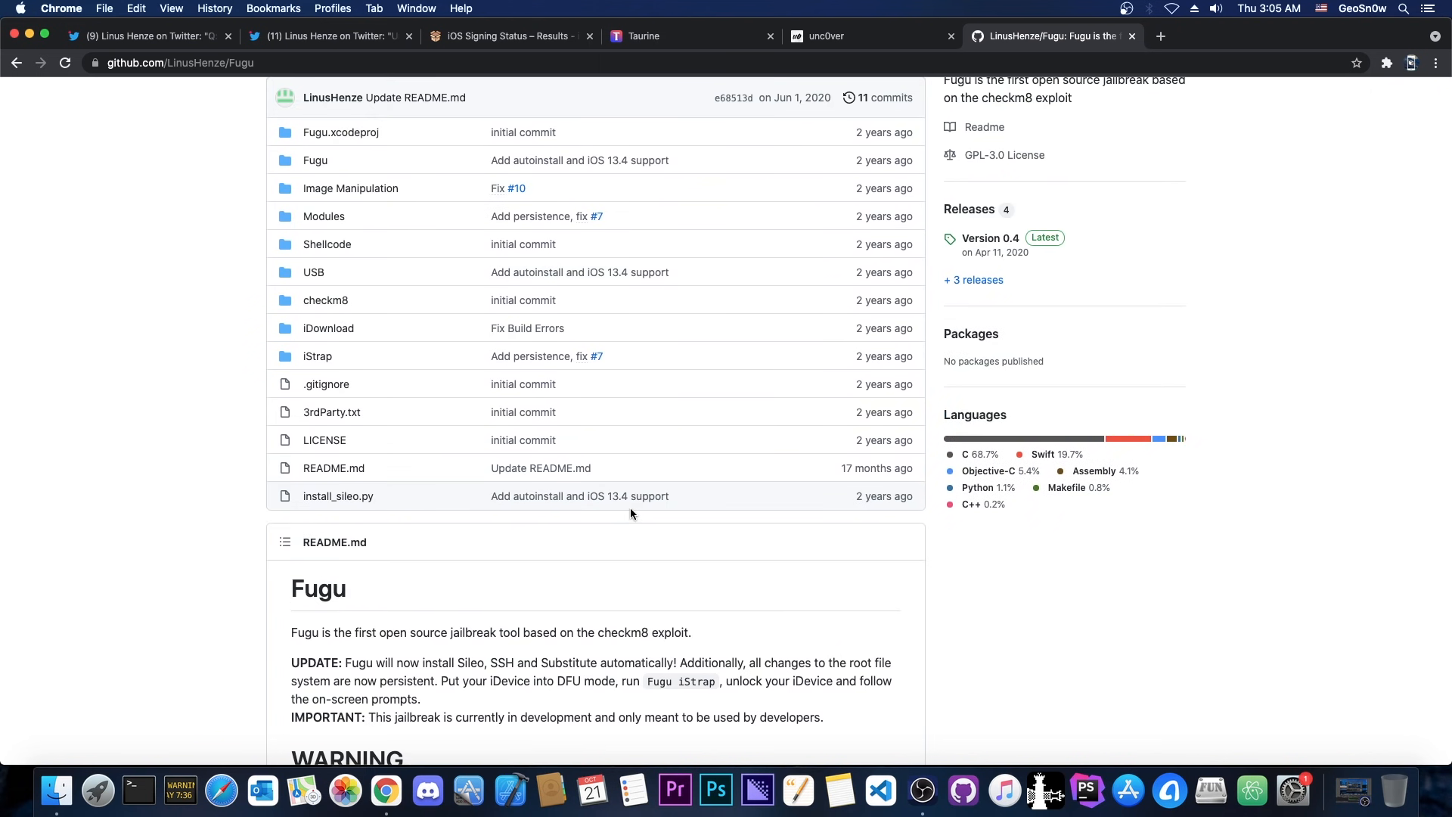
{"action": "scroll", "scroll_direction": "up", "scroll_amount": 3}
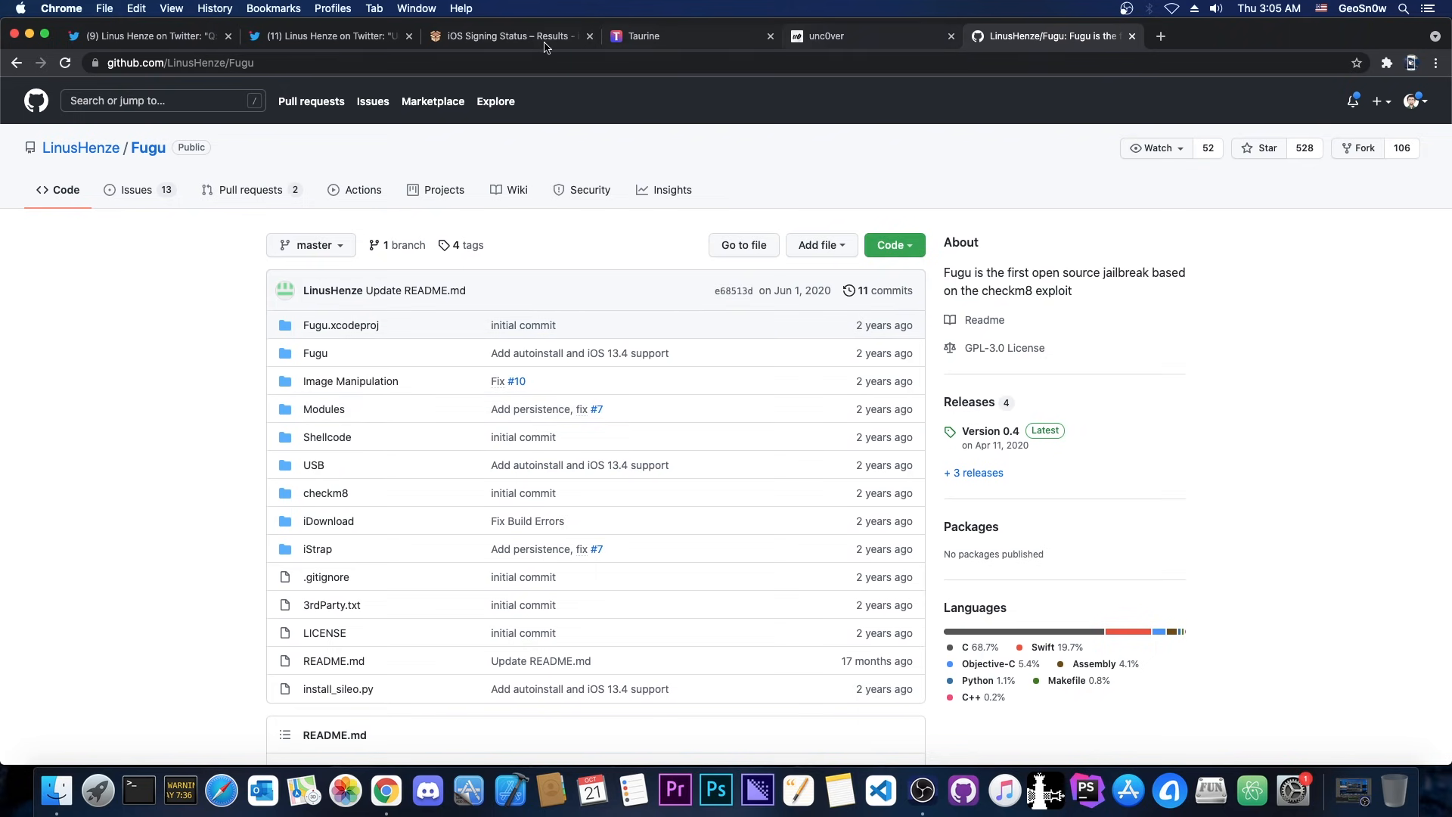
{"action": "left_click", "coordinate": [329, 36]}
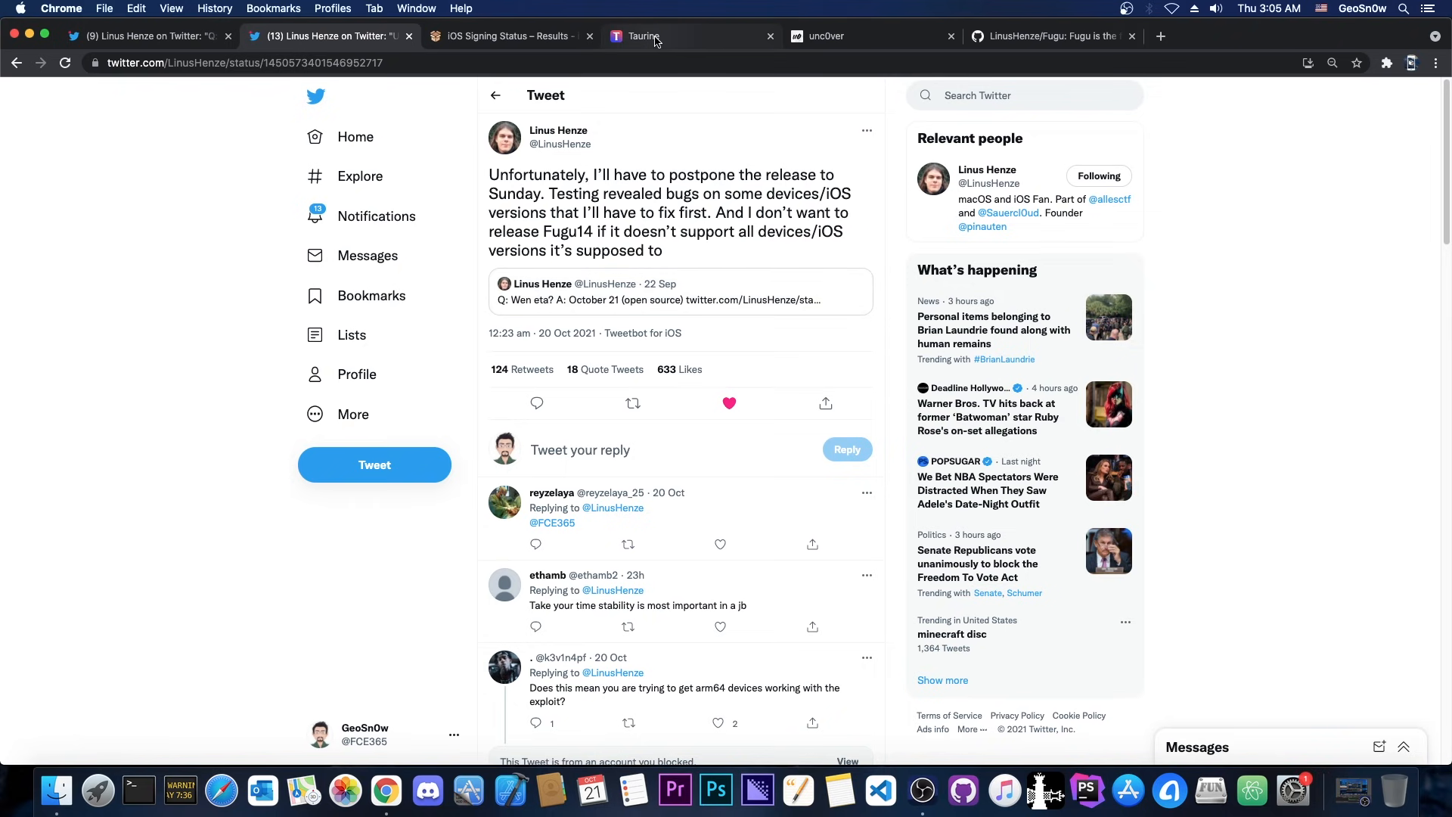
View the iOS signing status results for iPhone12,8, checking back on the Fugu14 tweet.
{"action": "left_click", "coordinate": [508, 35]}
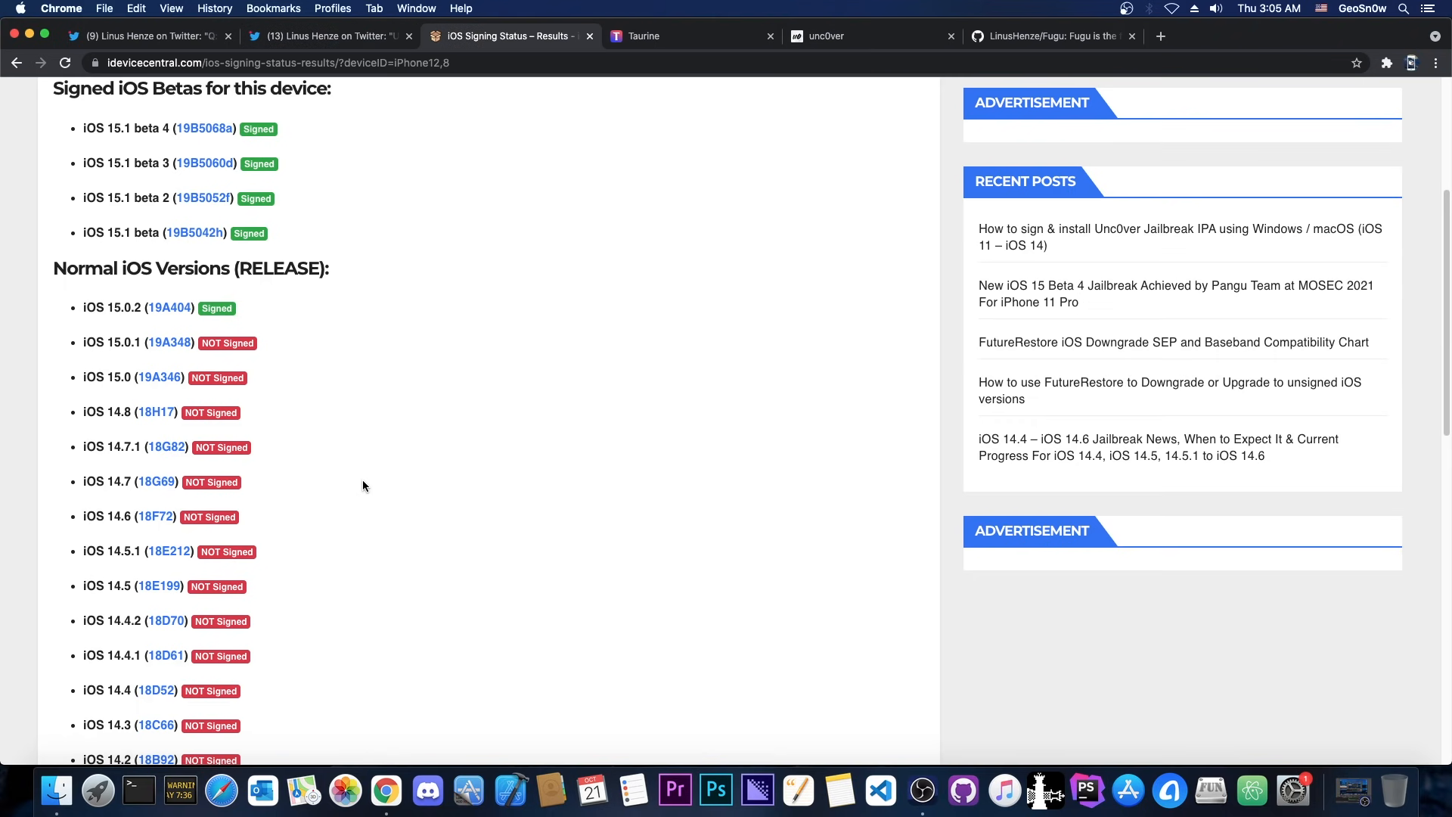
{"action": "mouse_move", "coordinate": [360, 485]}
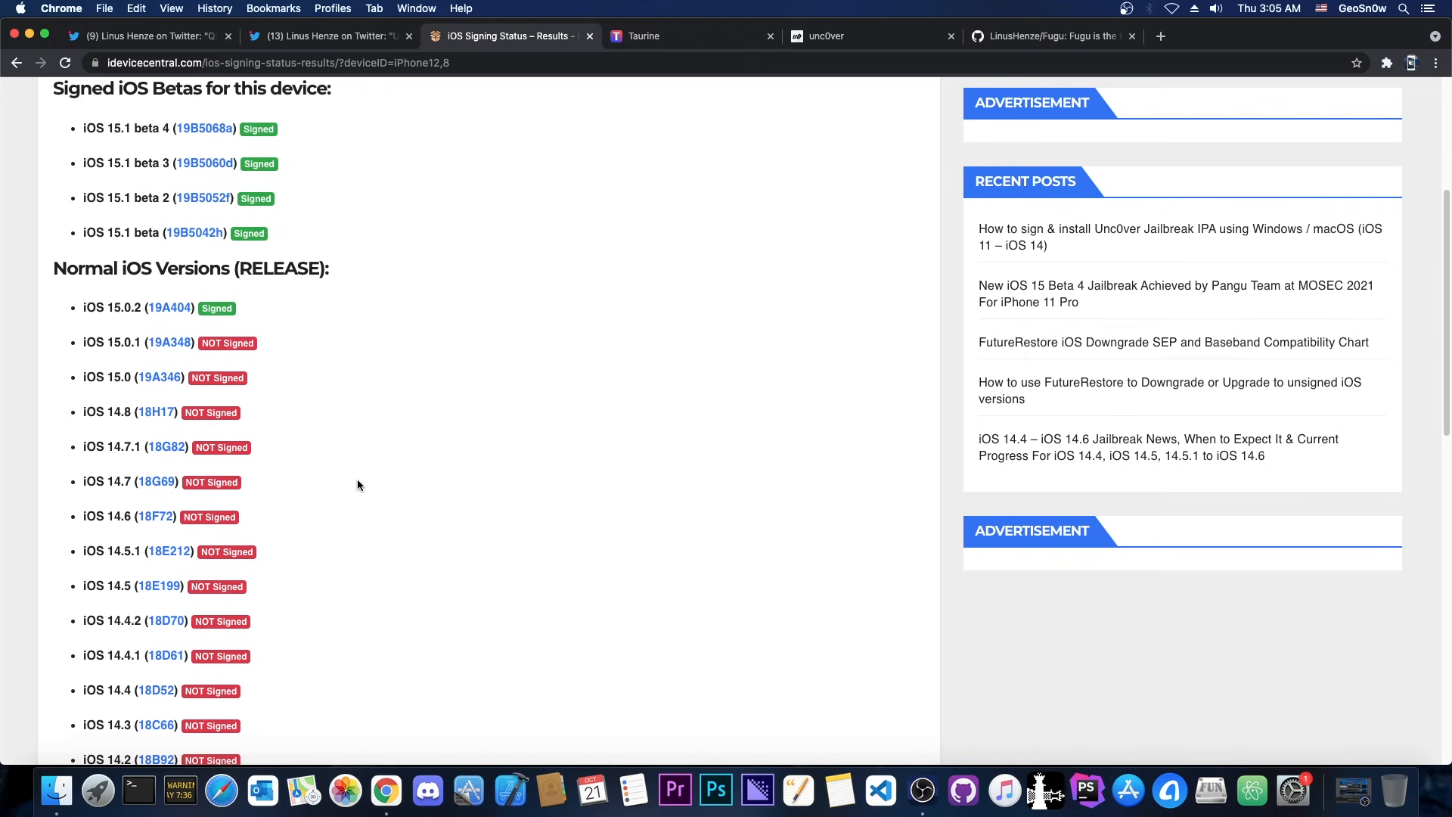
{"action": "left_click", "coordinate": [324, 35]}
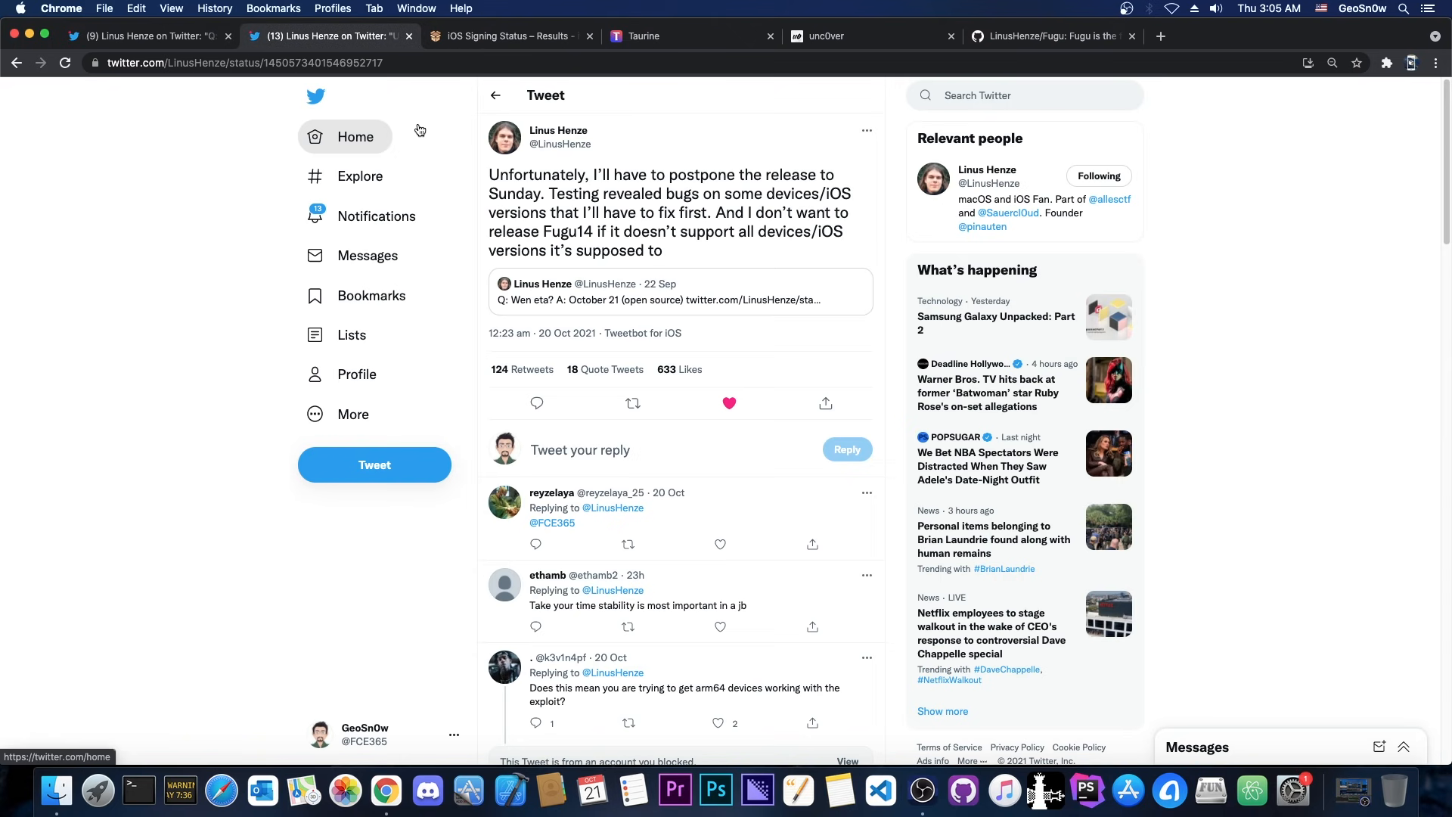
{"action": "mouse_move", "coordinate": [559, 136]}
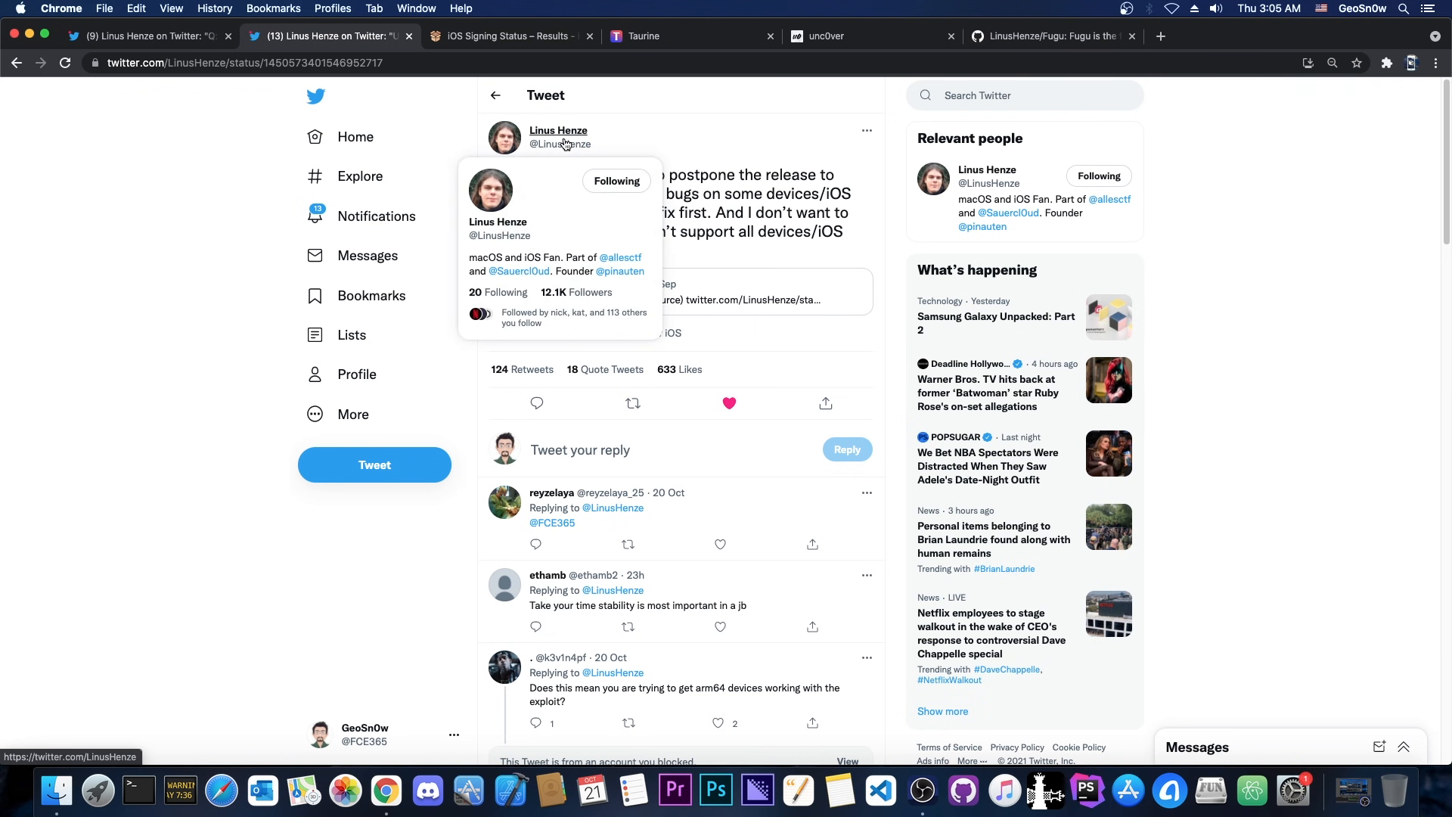
{"action": "mouse_move", "coordinate": [505, 35]}
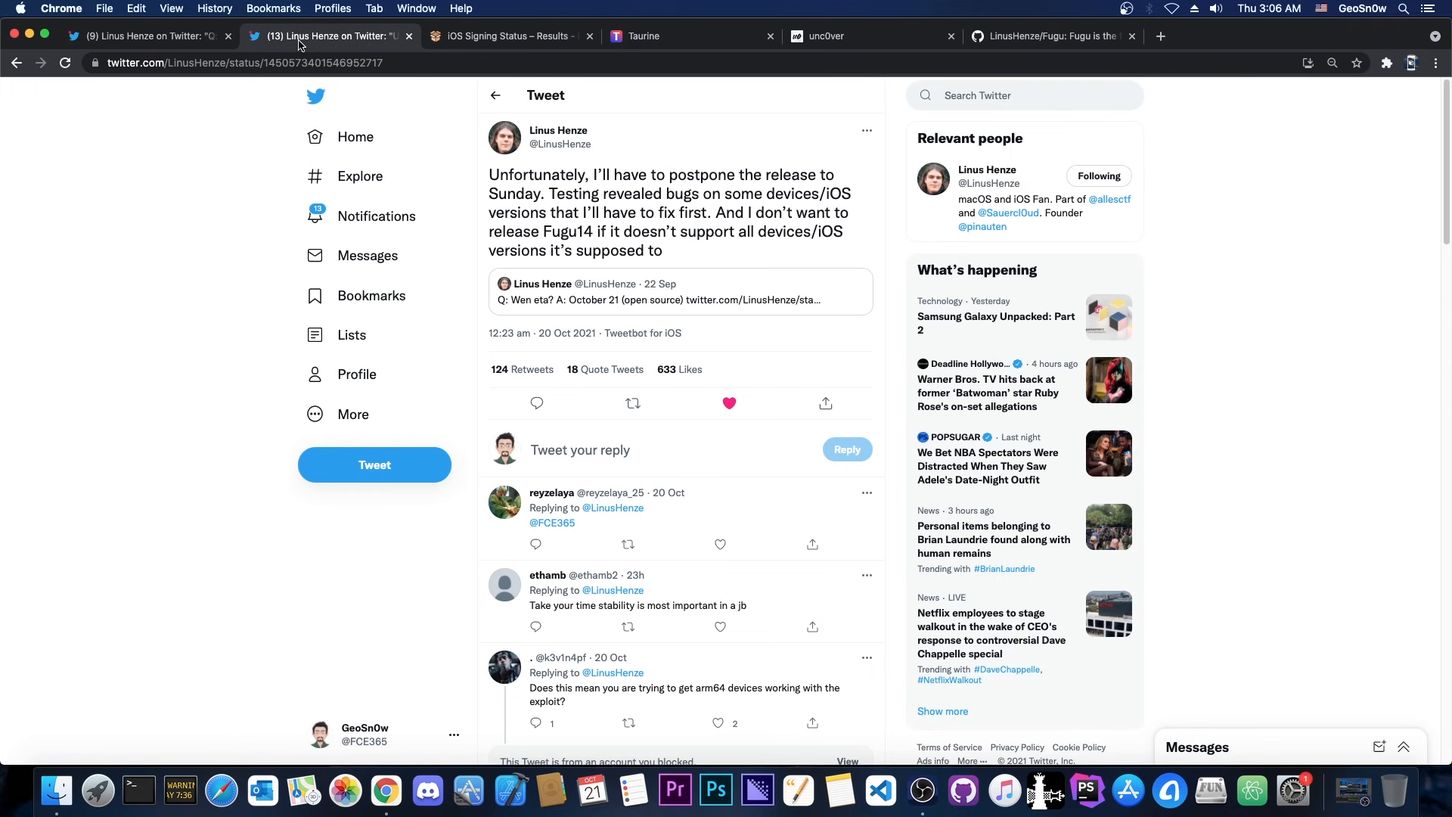
{"action": "left_click", "coordinate": [506, 36]}
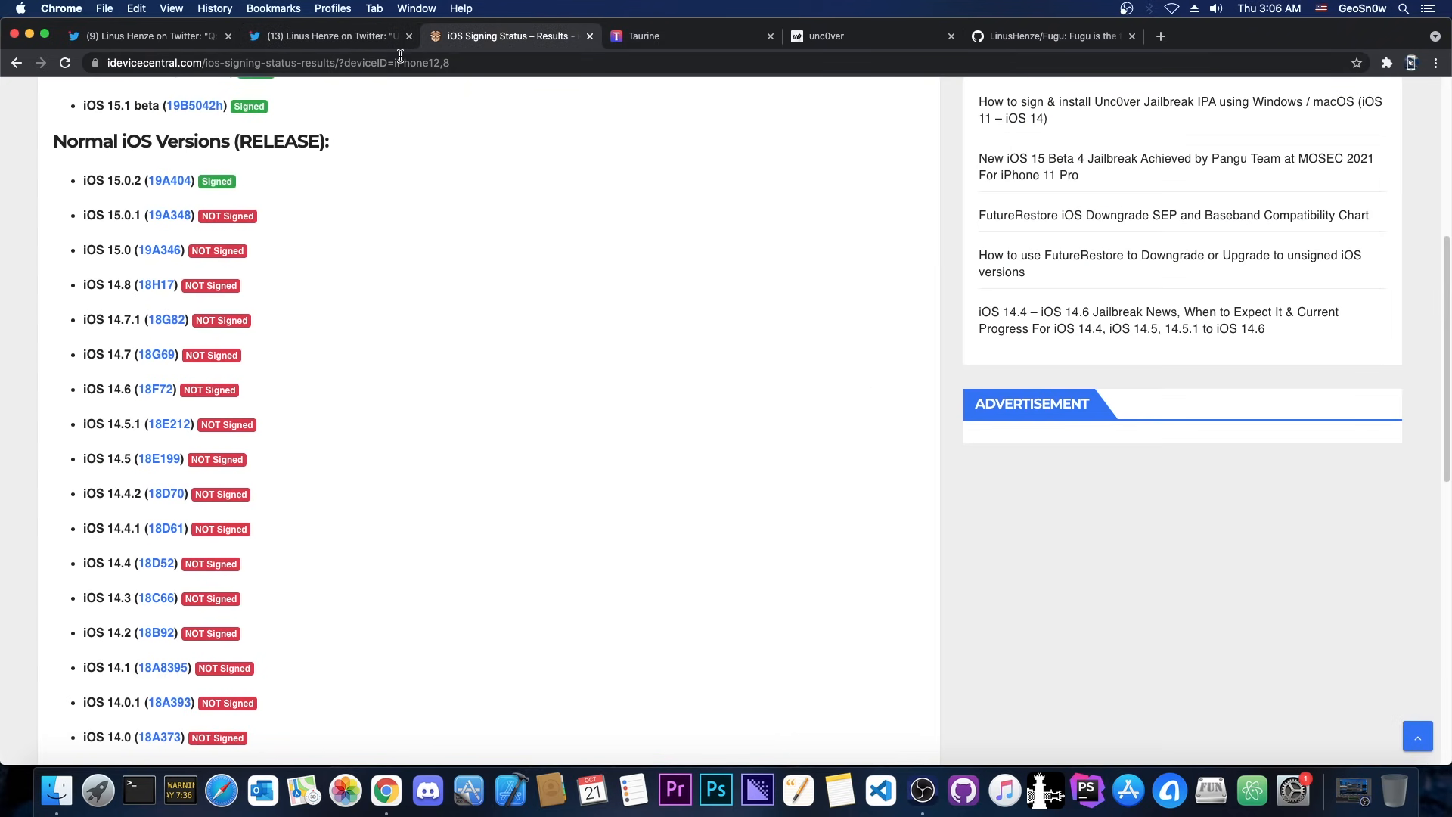
{"action": "mouse_move", "coordinate": [155, 749]}
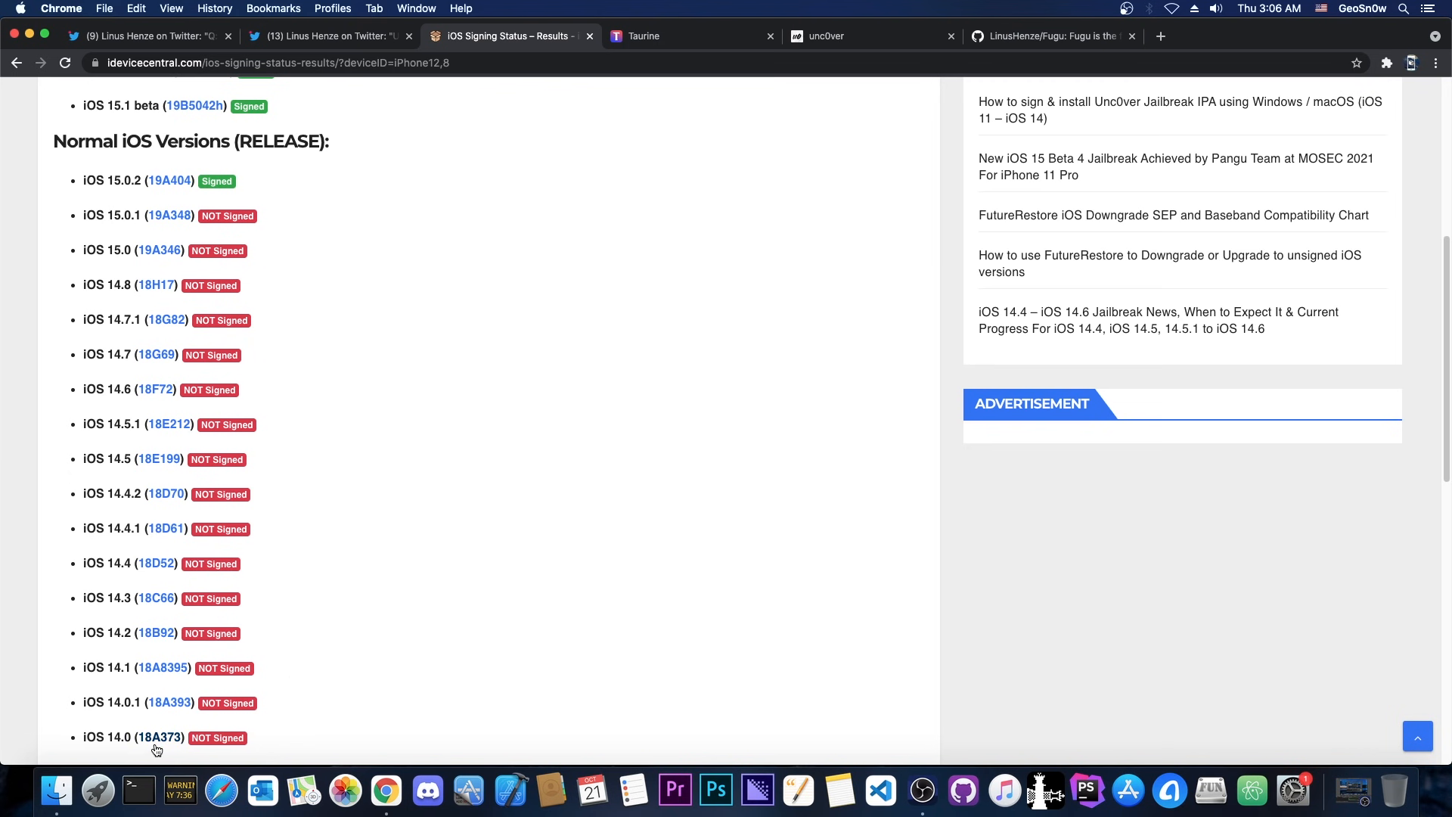
{"action": "mouse_move", "coordinate": [152, 436]}
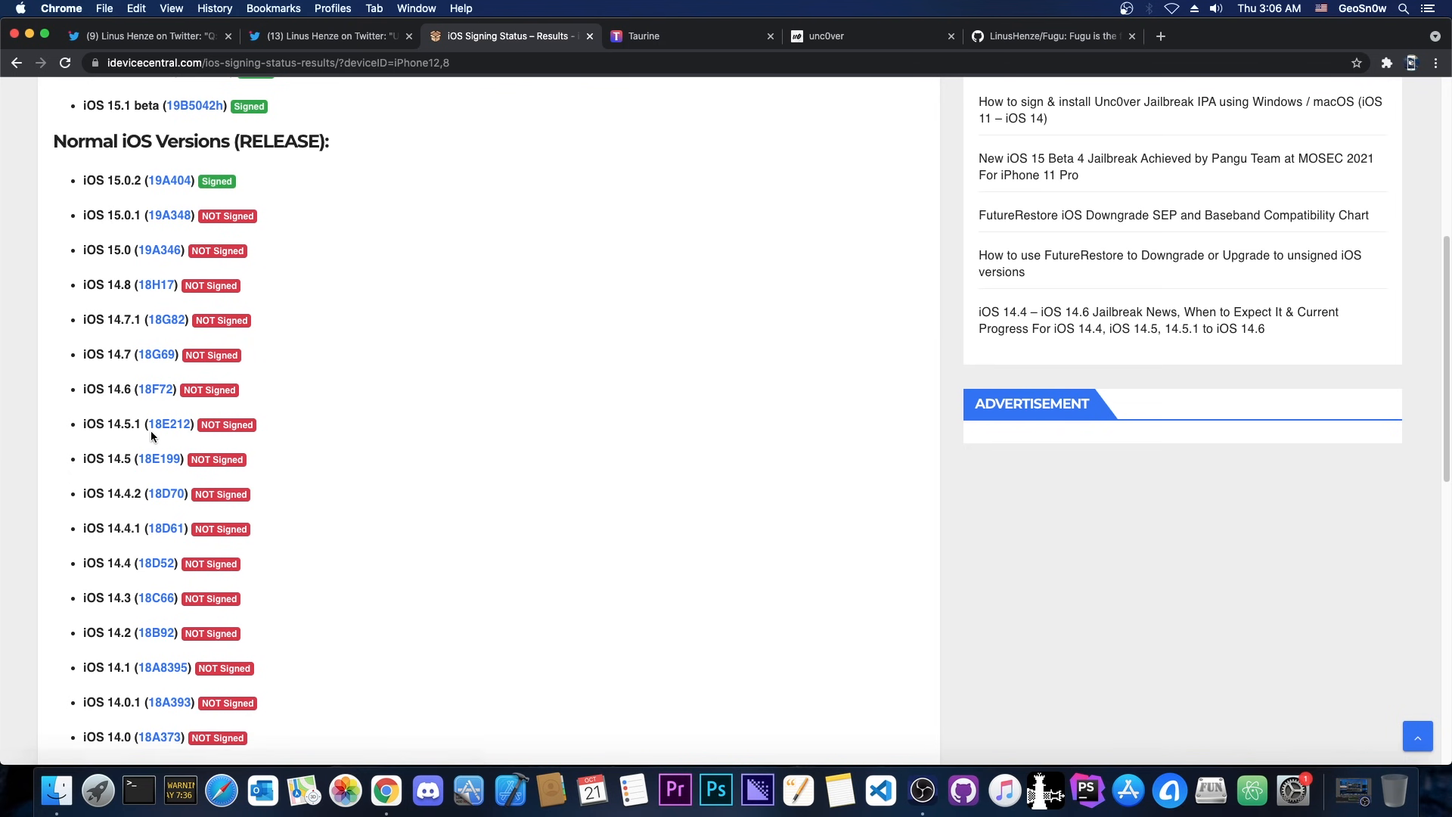
{"action": "mouse_move", "coordinate": [162, 667]}
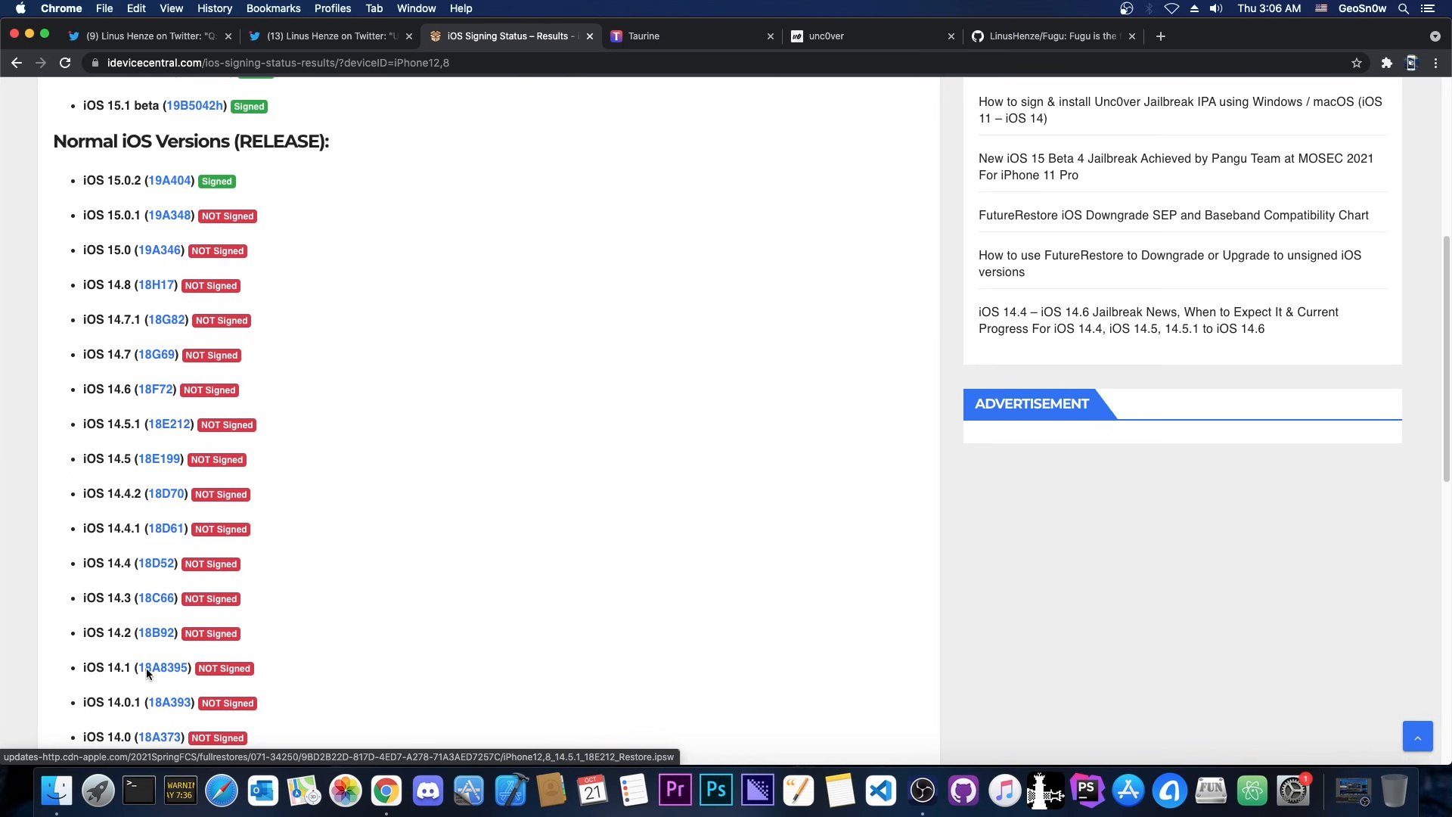
{"action": "mouse_move", "coordinate": [124, 424]}
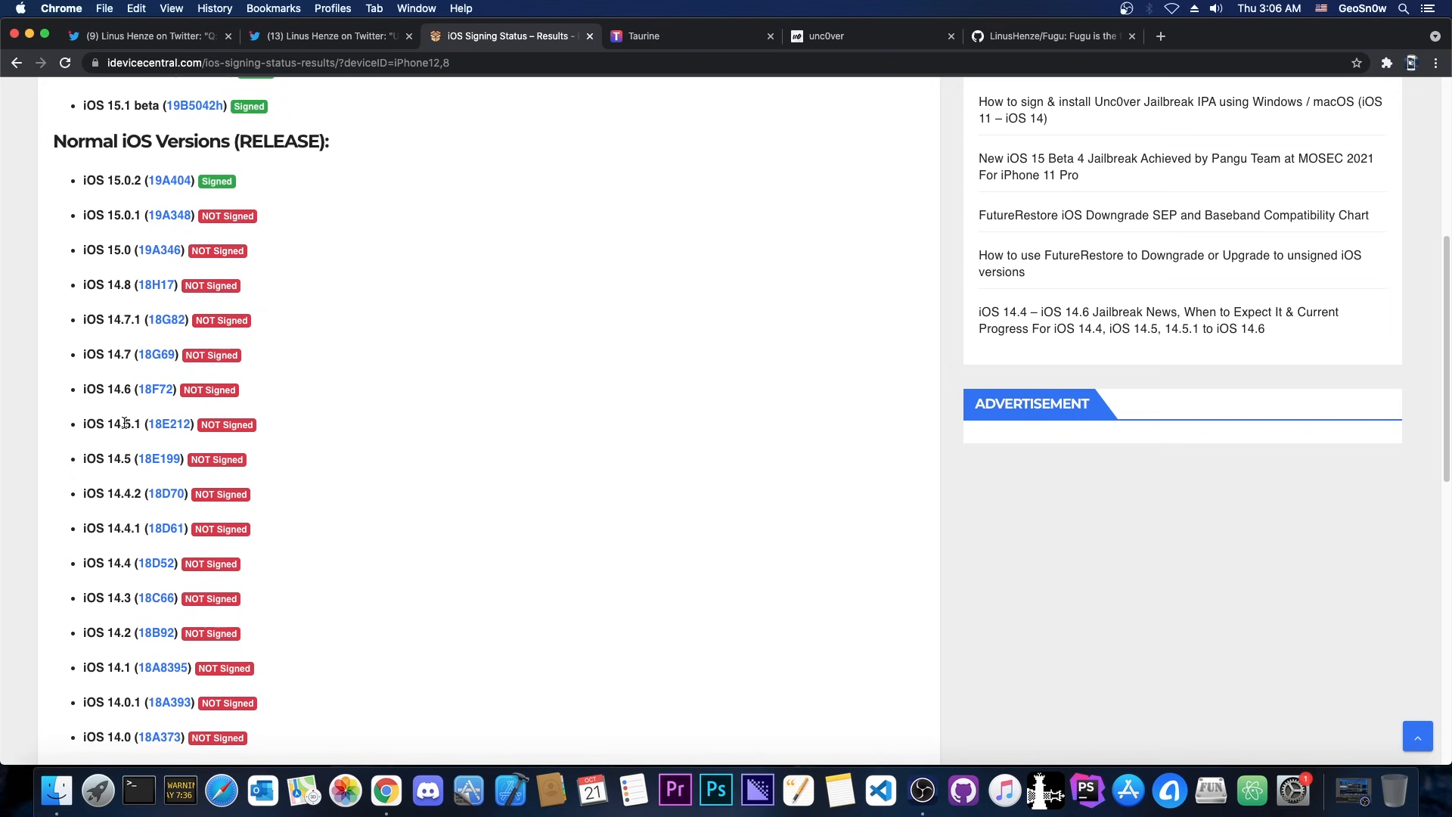
{"action": "mouse_move", "coordinate": [236, 526]}
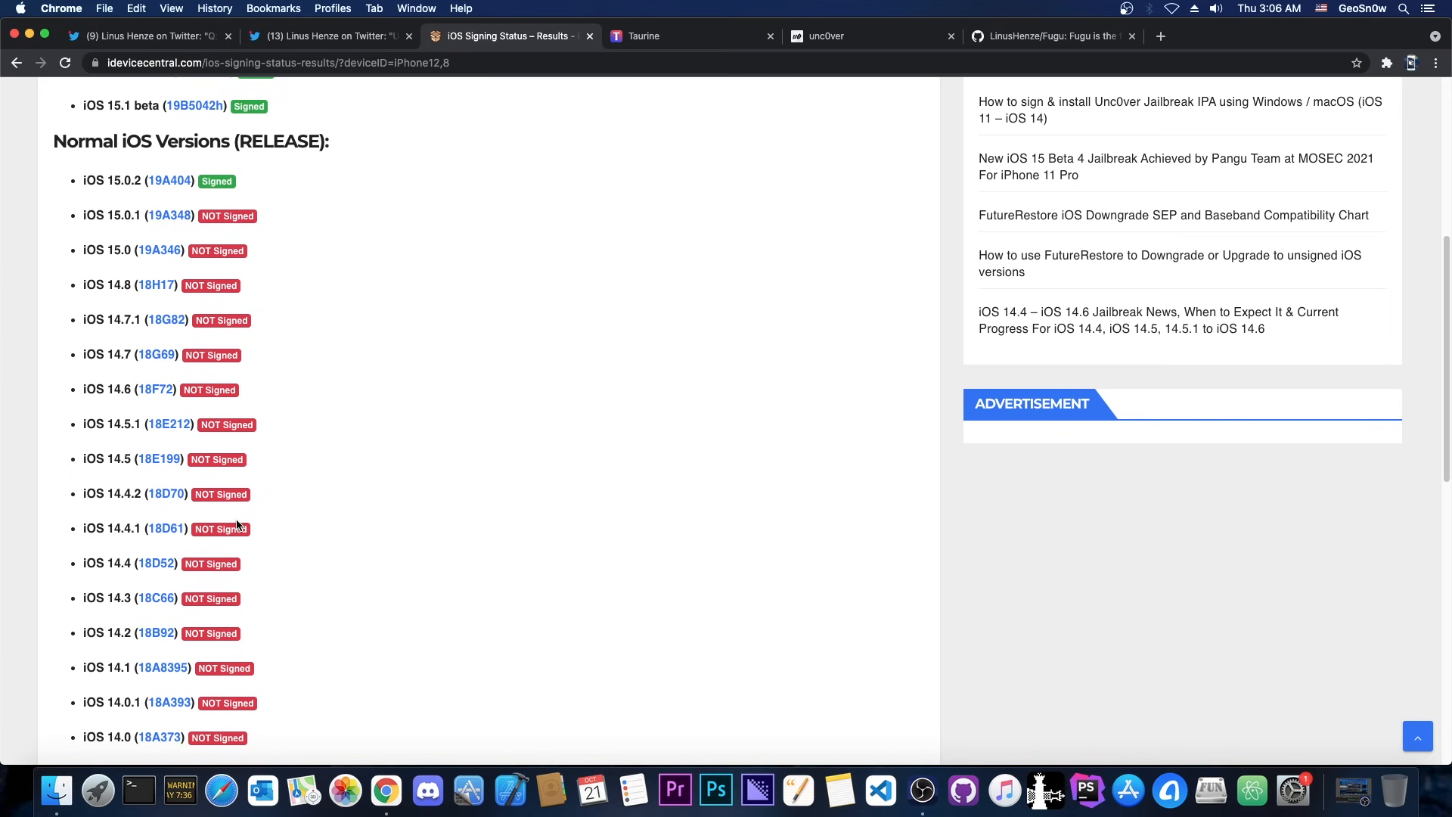
{"action": "mouse_move", "coordinate": [131, 378]}
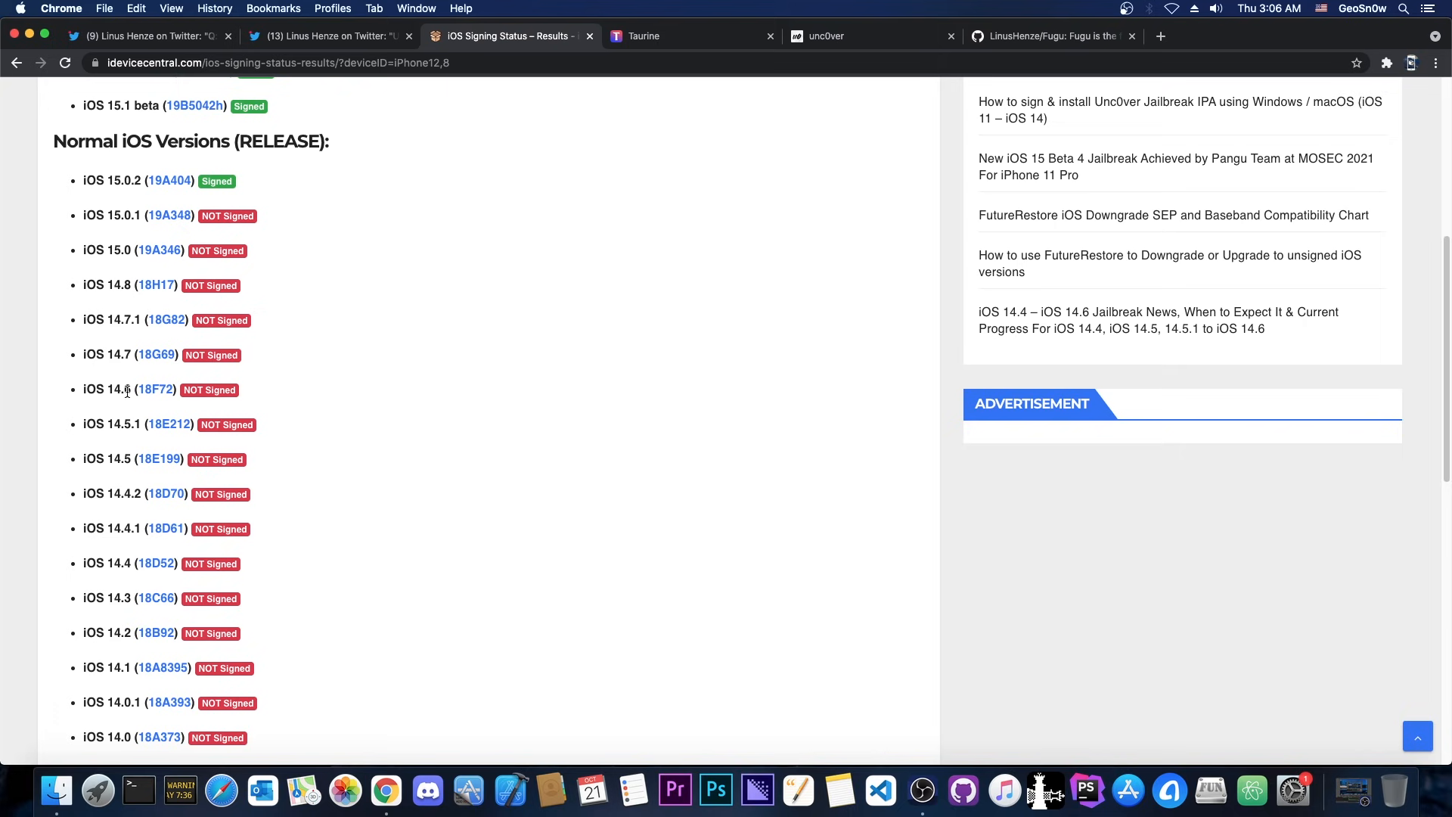
Review the signed iOS versions, browse the Taurine site (iOS 14.0–14.3), then move to unc0ver.
{"action": "left_click", "coordinate": [323, 36]}
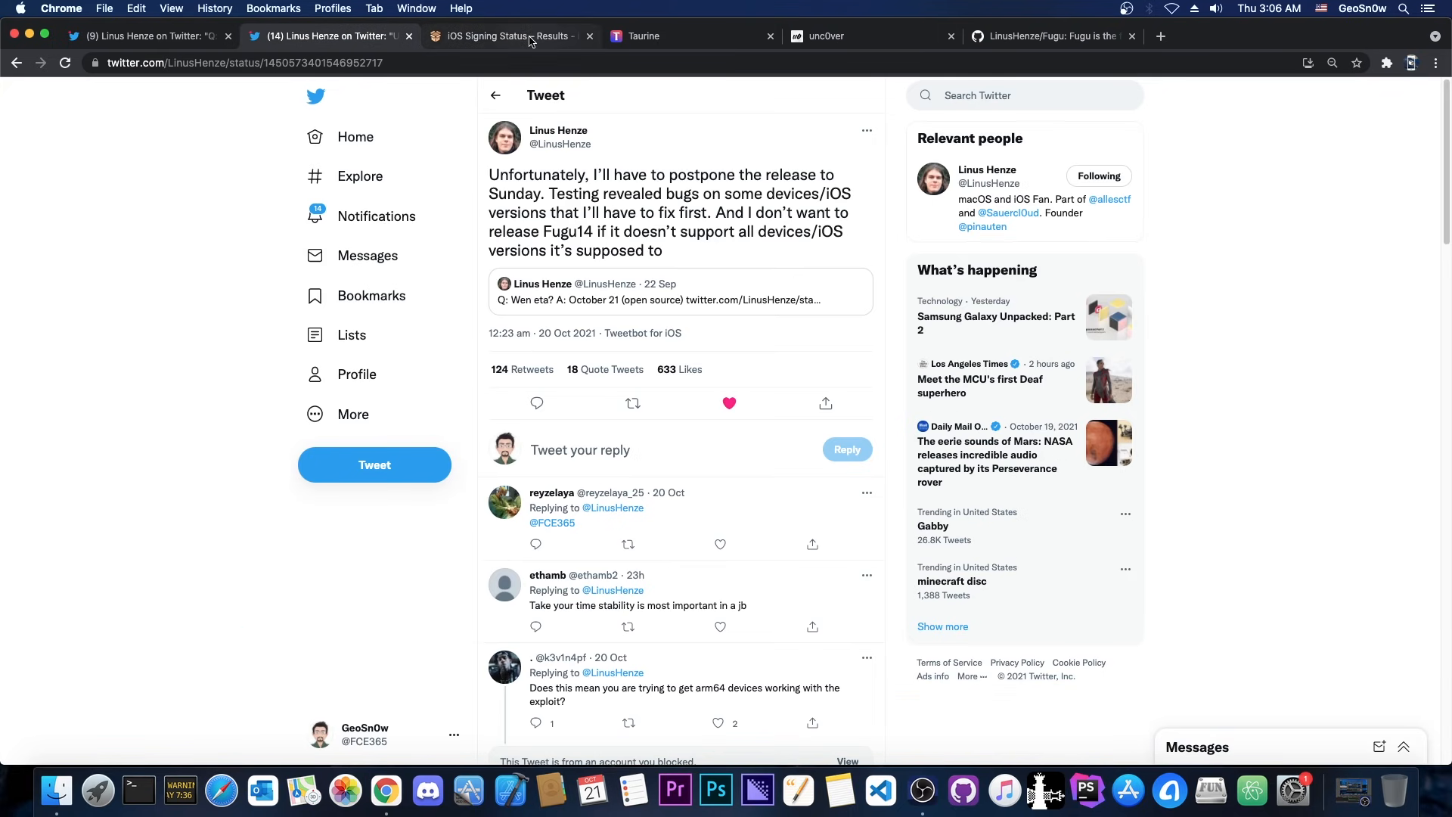
{"action": "left_click", "coordinate": [508, 36]}
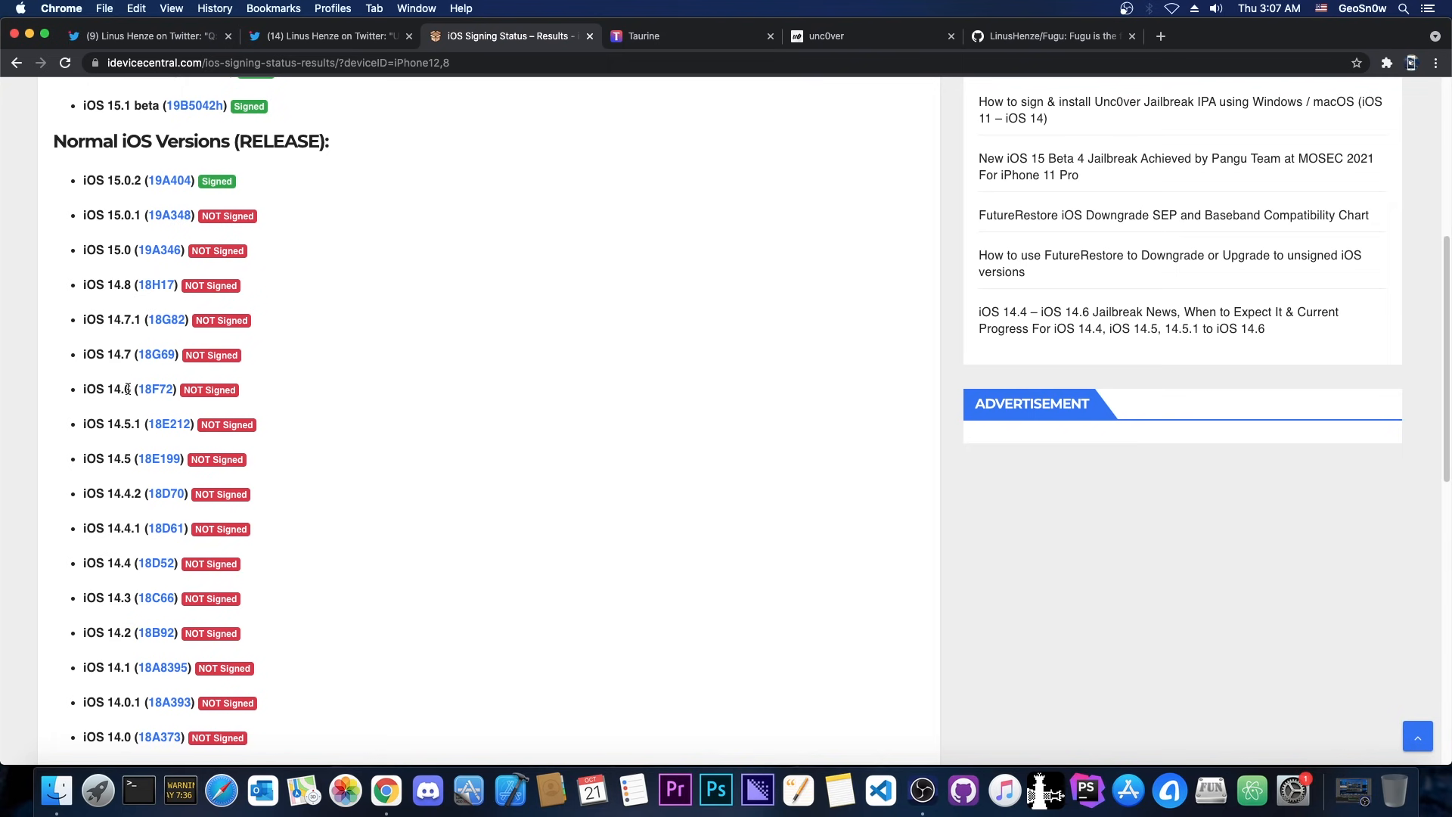
{"action": "mouse_move", "coordinate": [159, 403]}
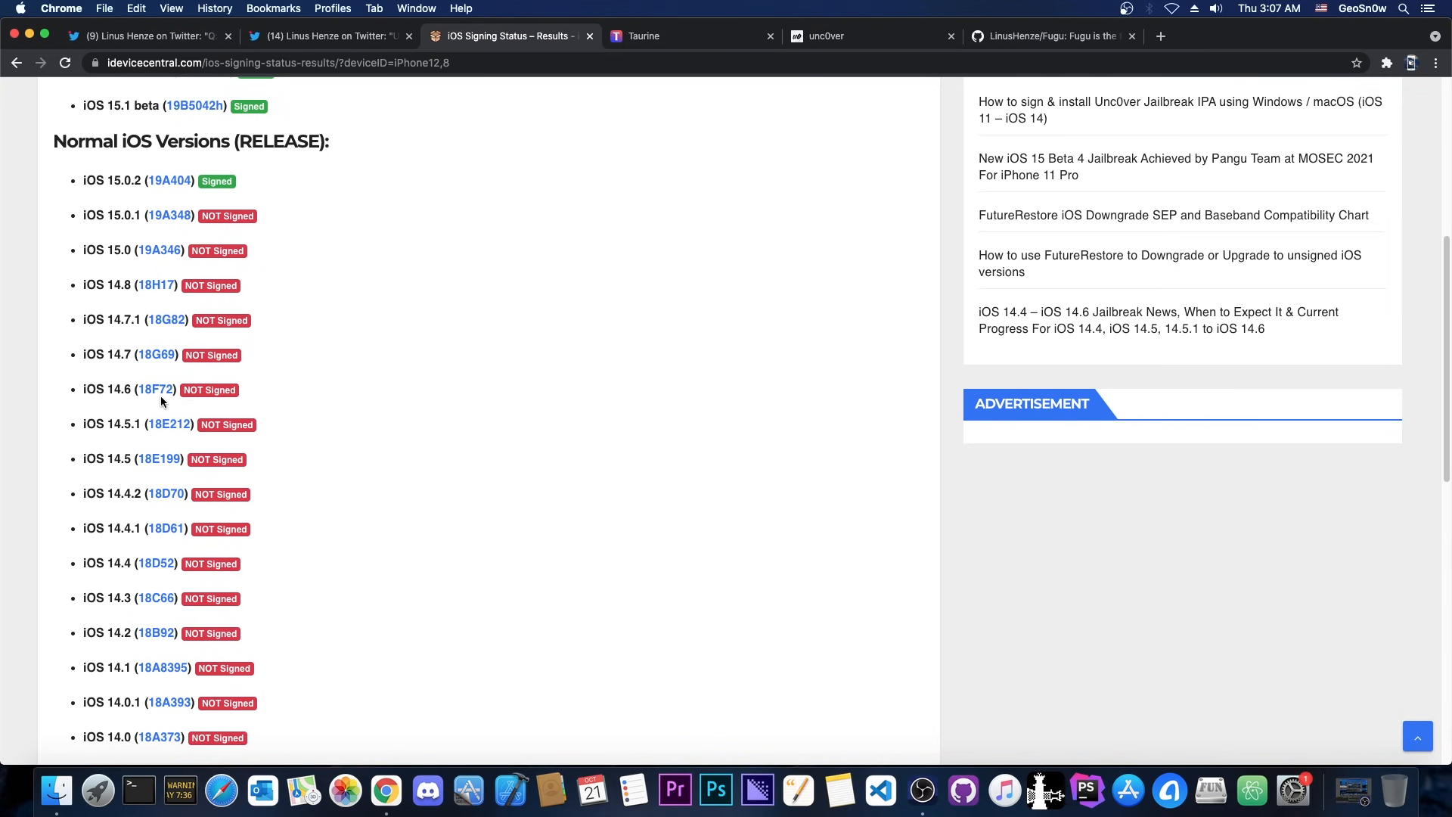
{"action": "mouse_move", "coordinate": [156, 389]}
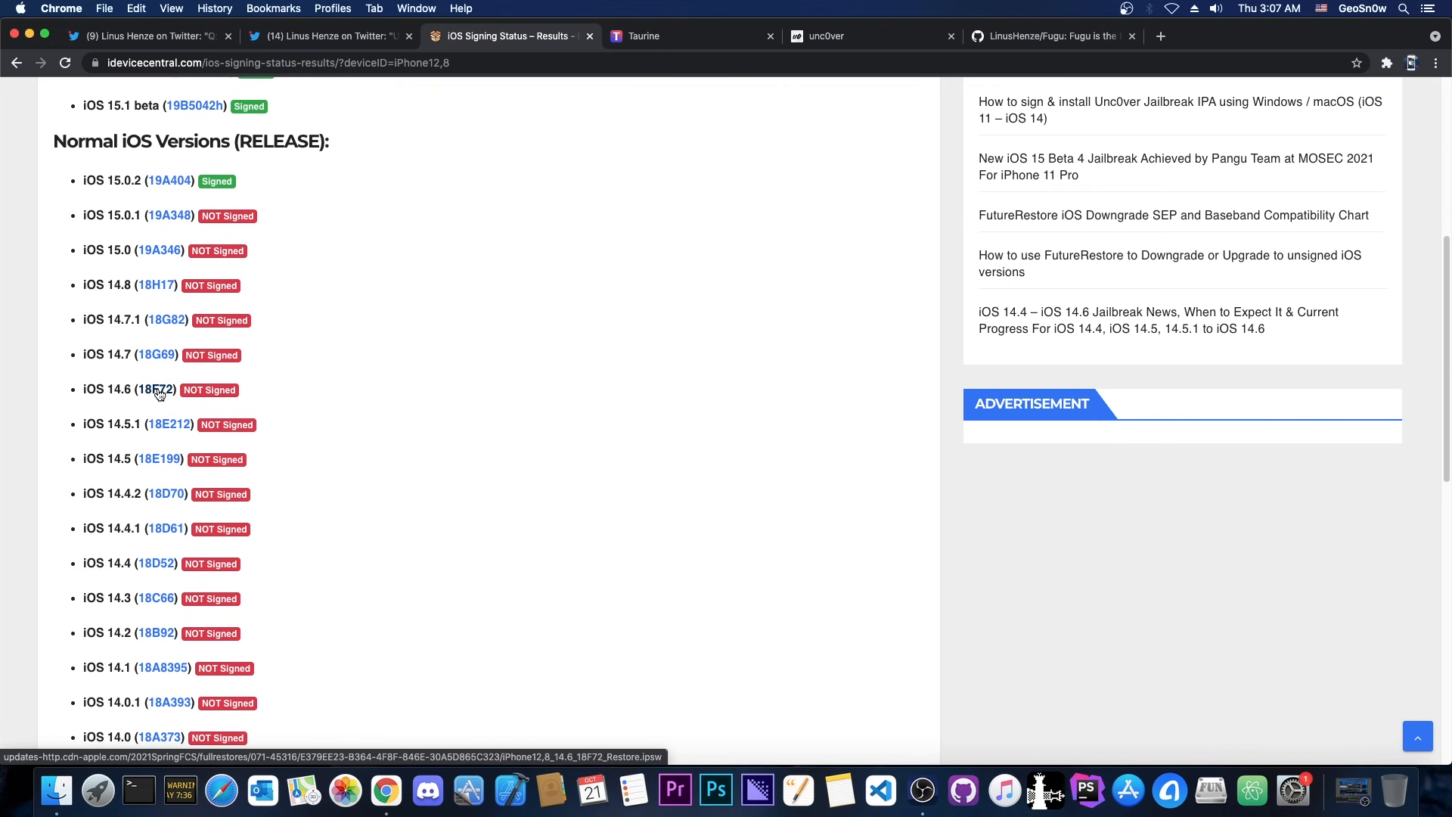
{"action": "left_click", "coordinate": [324, 35]}
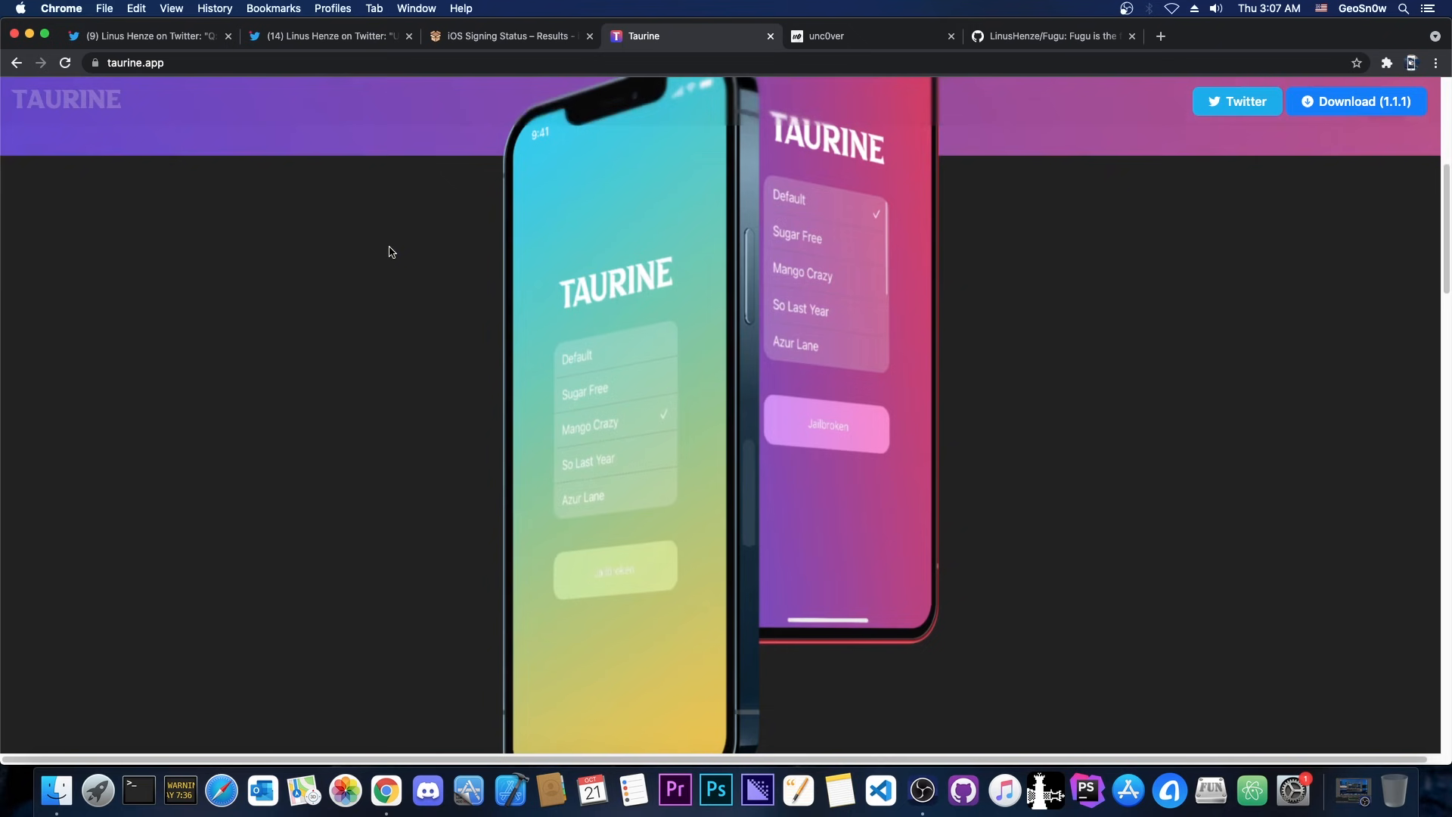
{"action": "scroll", "scroll_direction": "down", "scroll_amount": 3}
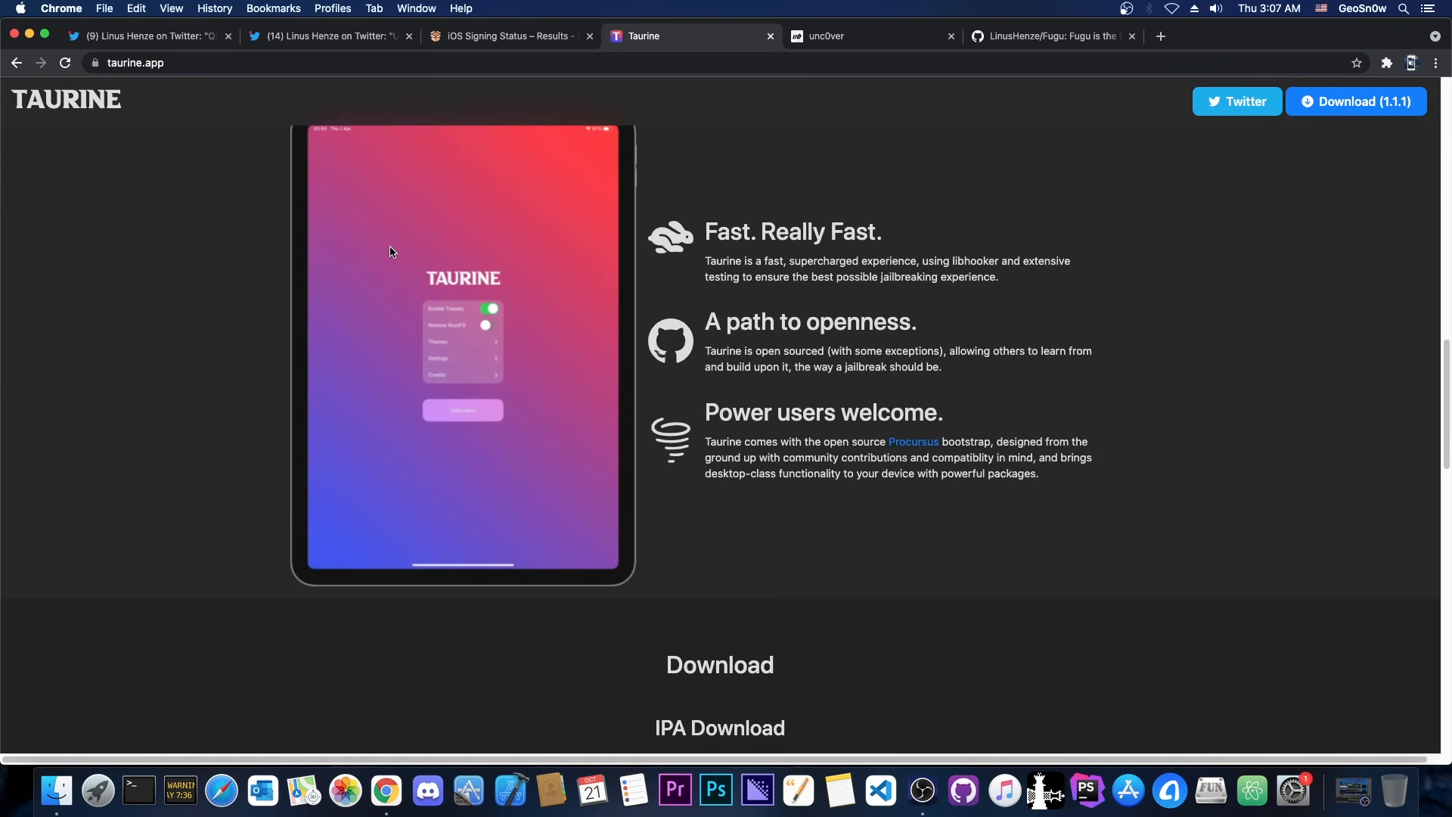
{"action": "scroll", "scroll_direction": "up", "scroll_amount": 3}
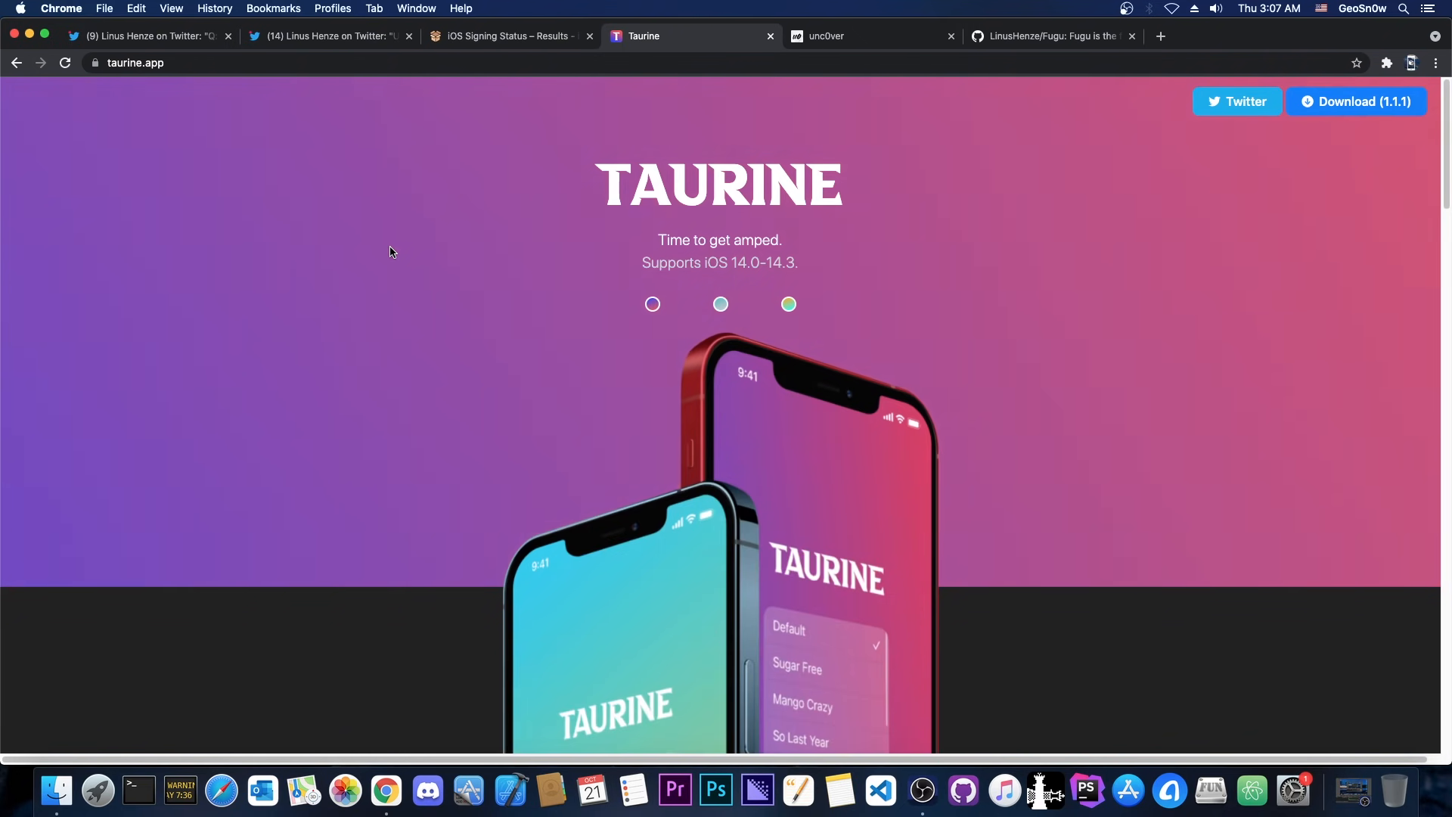
{"action": "left_click", "coordinate": [833, 36]}
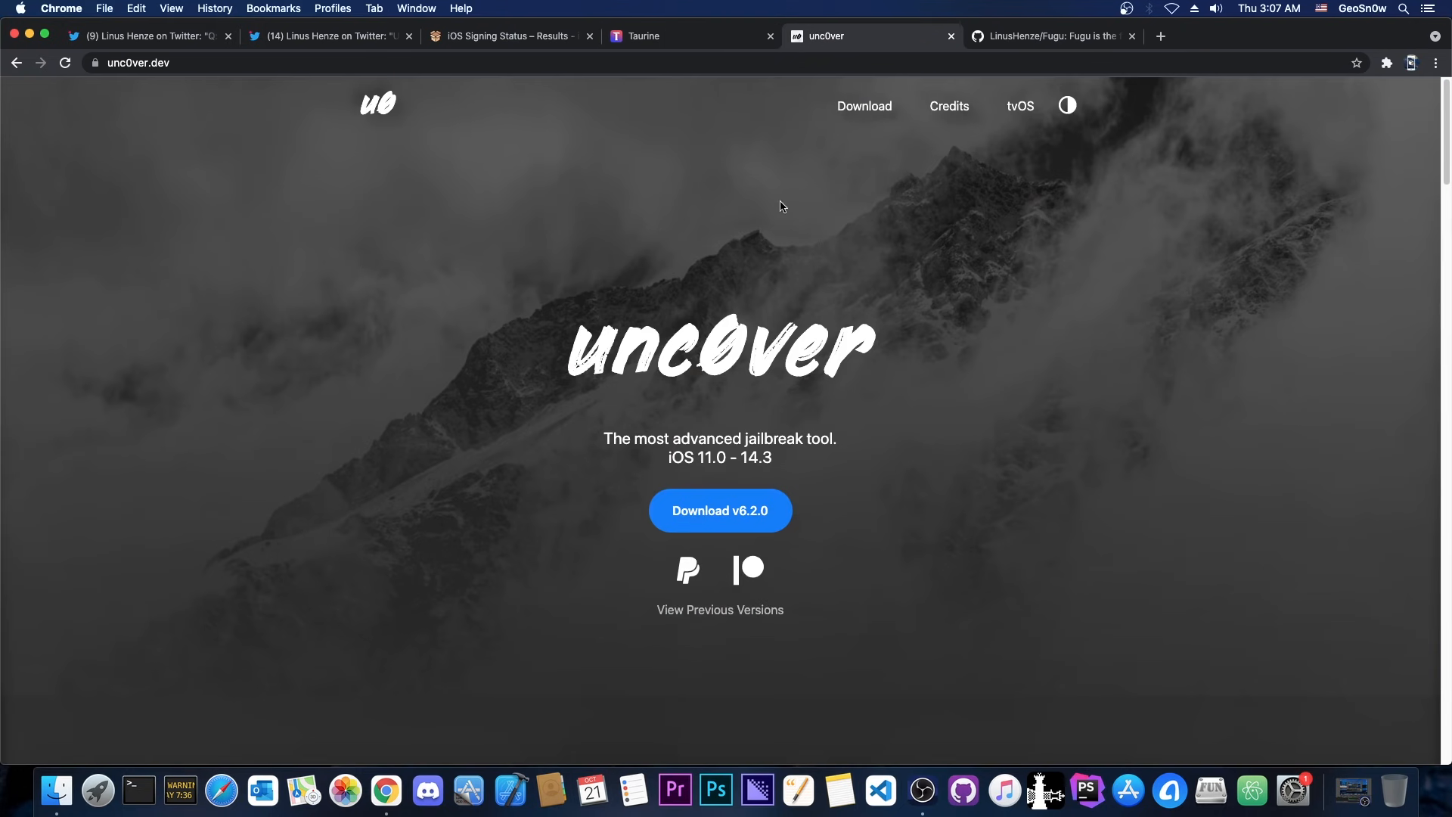
{"action": "mouse_move", "coordinate": [781, 242]}
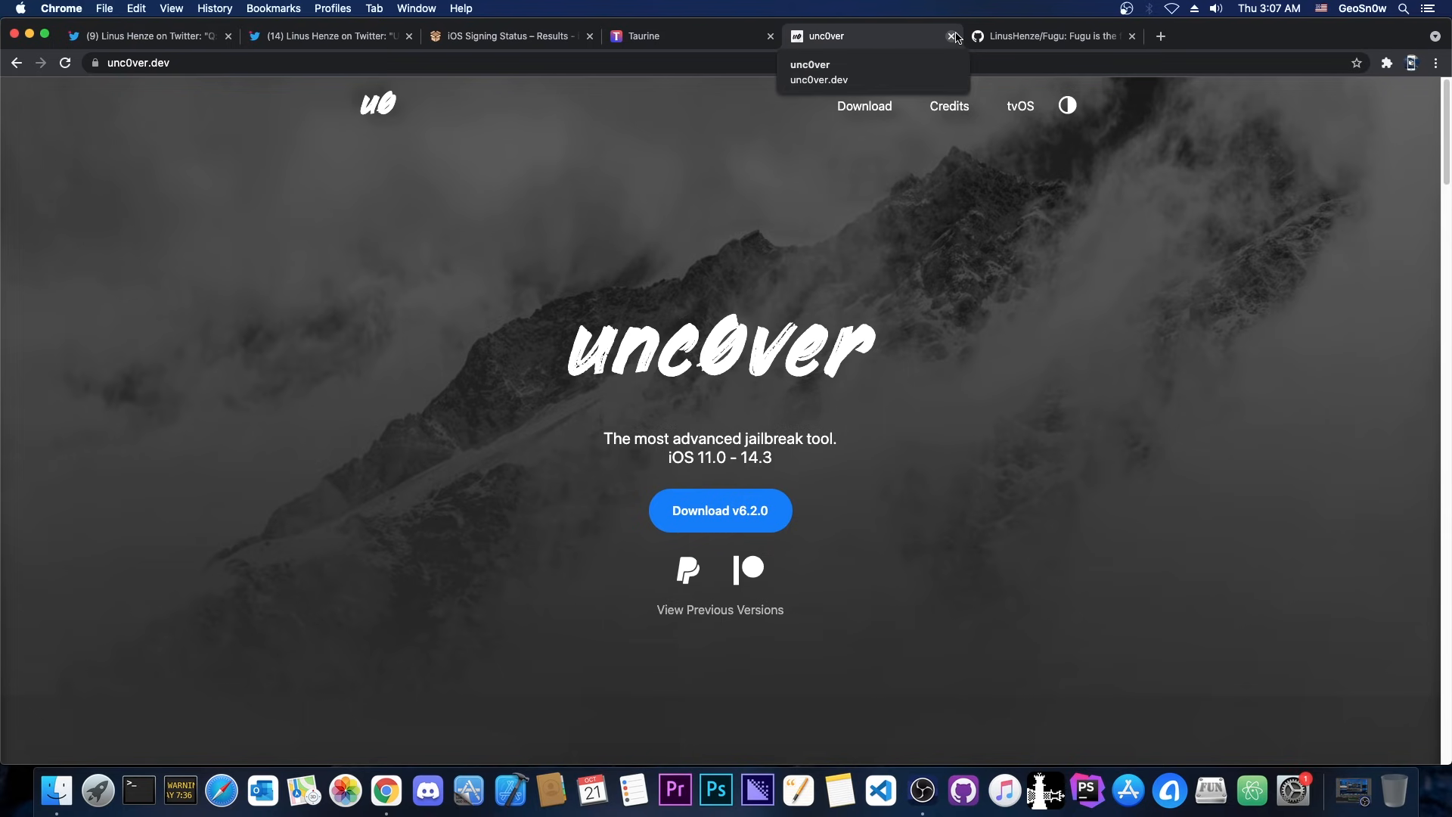
Close the unc0ver page and the browser, leaving the Mac desktop showing.
{"action": "left_click", "coordinate": [323, 36]}
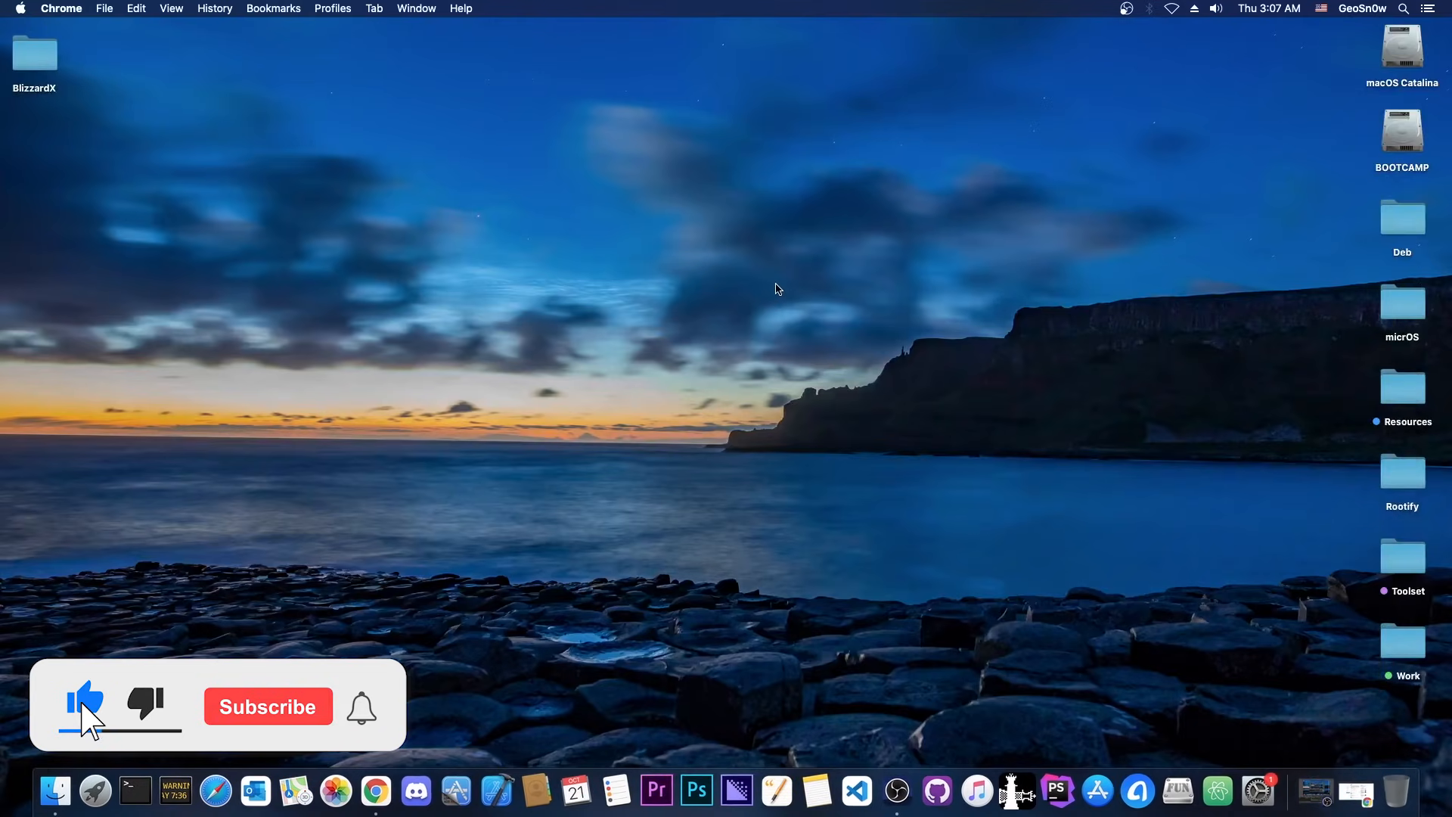
{"action": "left_click", "coordinate": [267, 706]}
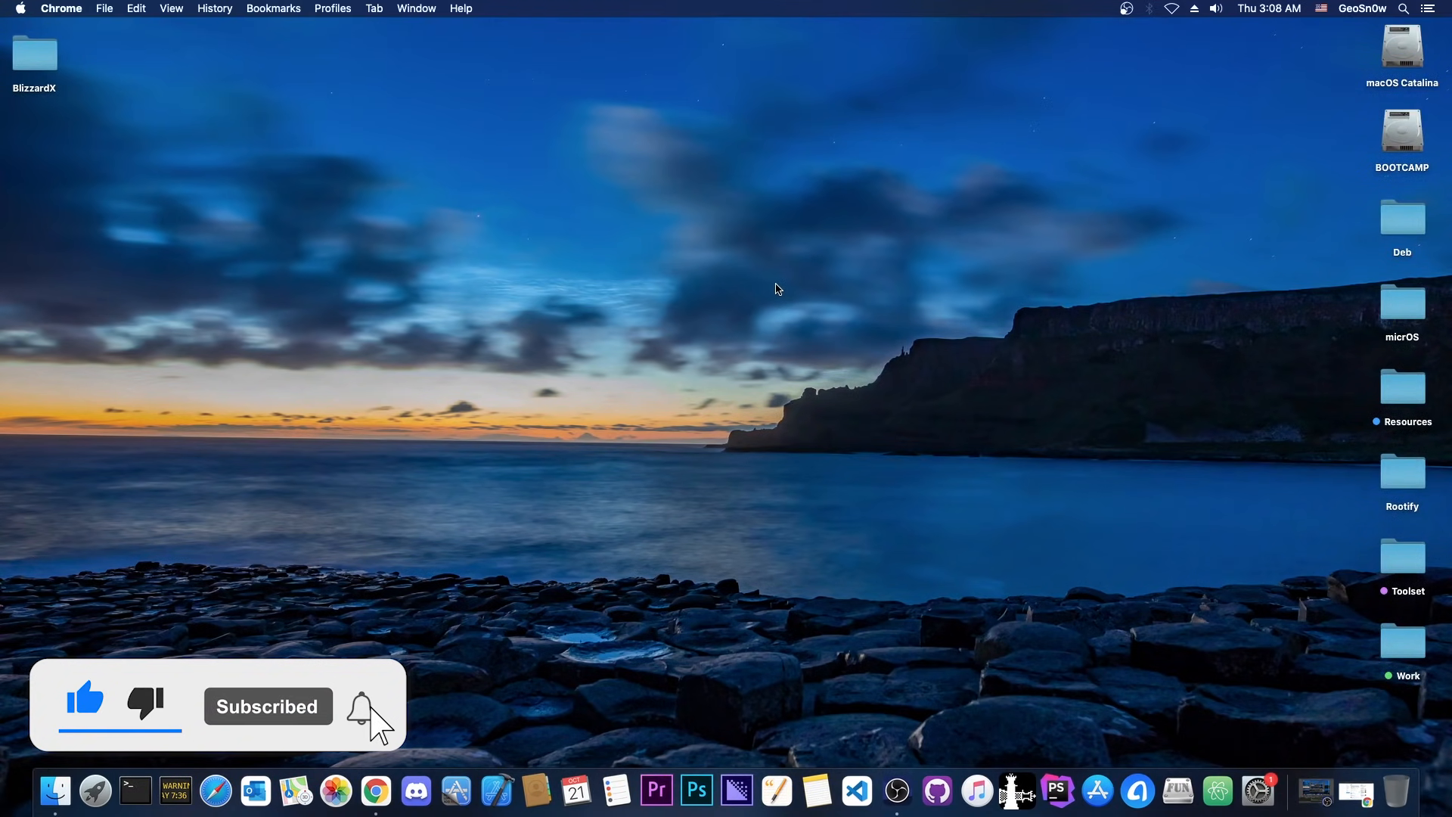